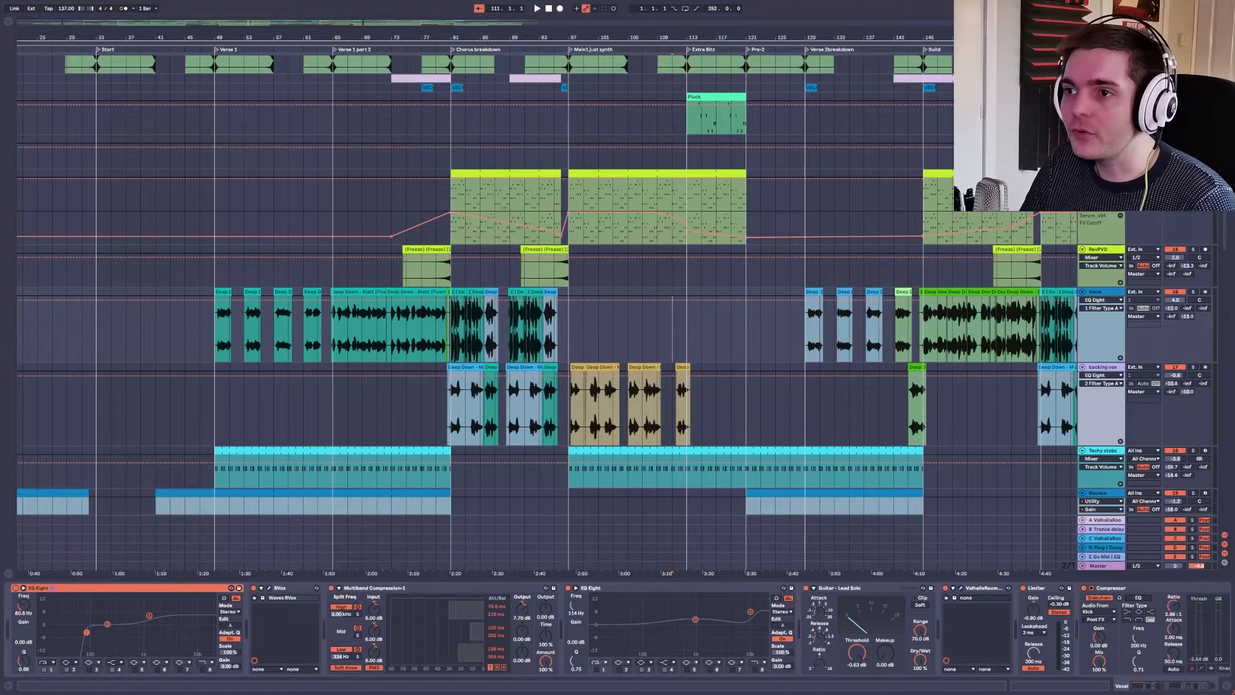
- Load Melodyne on the Vocal track and transfer the lead vocal into its editor
scroll(right, 3)
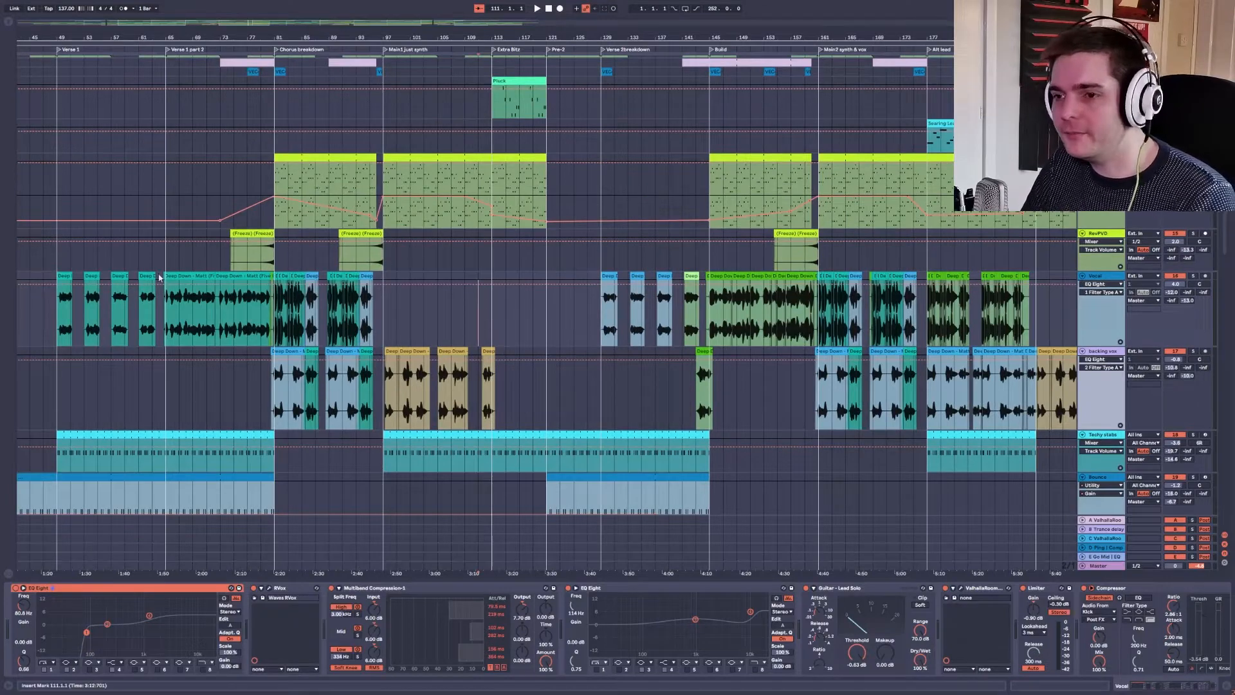
scroll(left, 3)
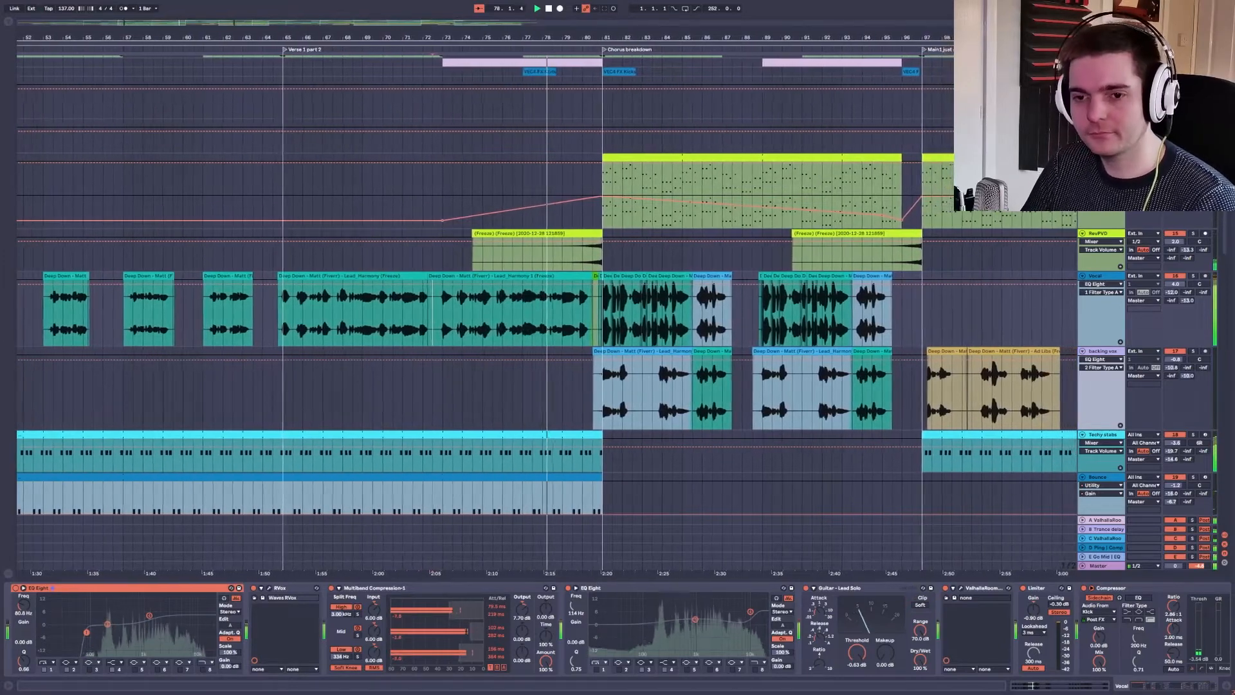
scroll(right, 3)
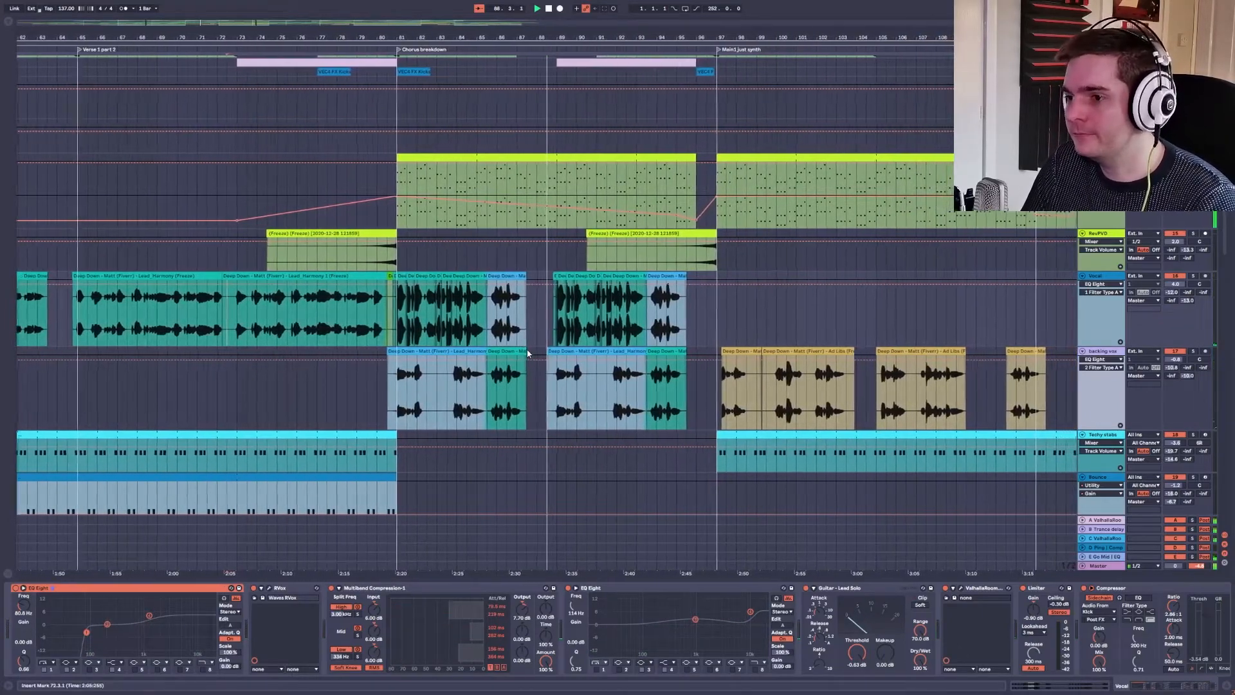
click(536, 9)
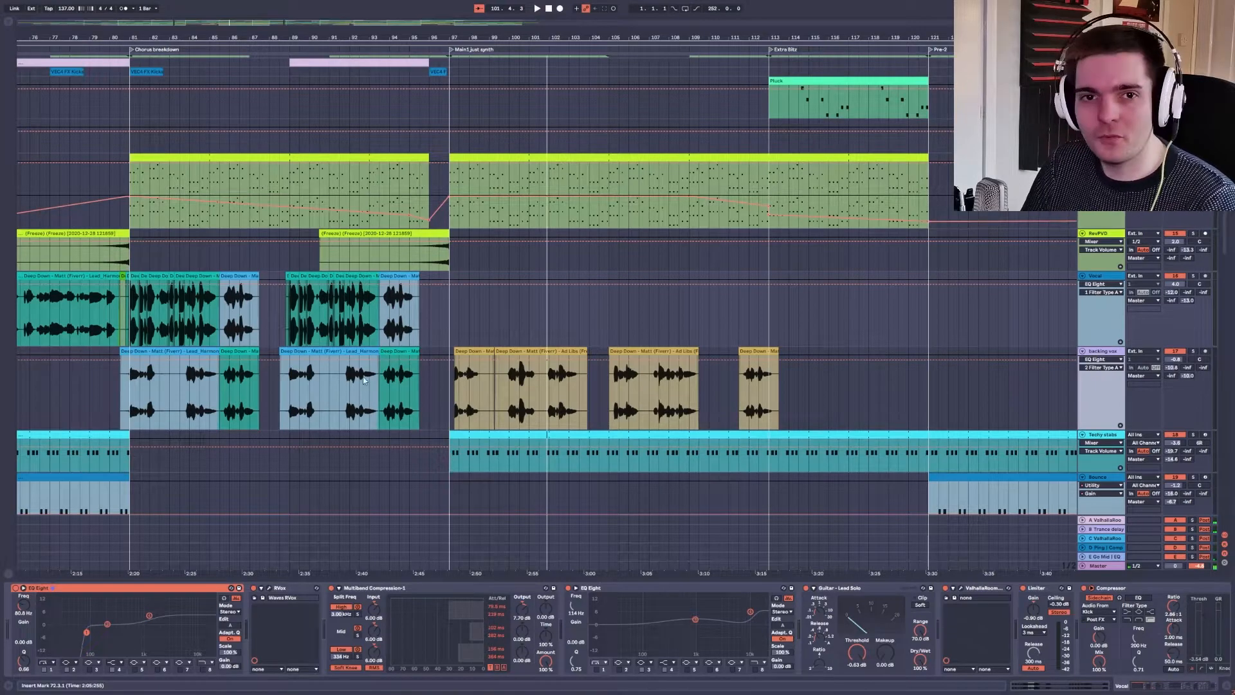
scroll(left, 3)
text(mel)
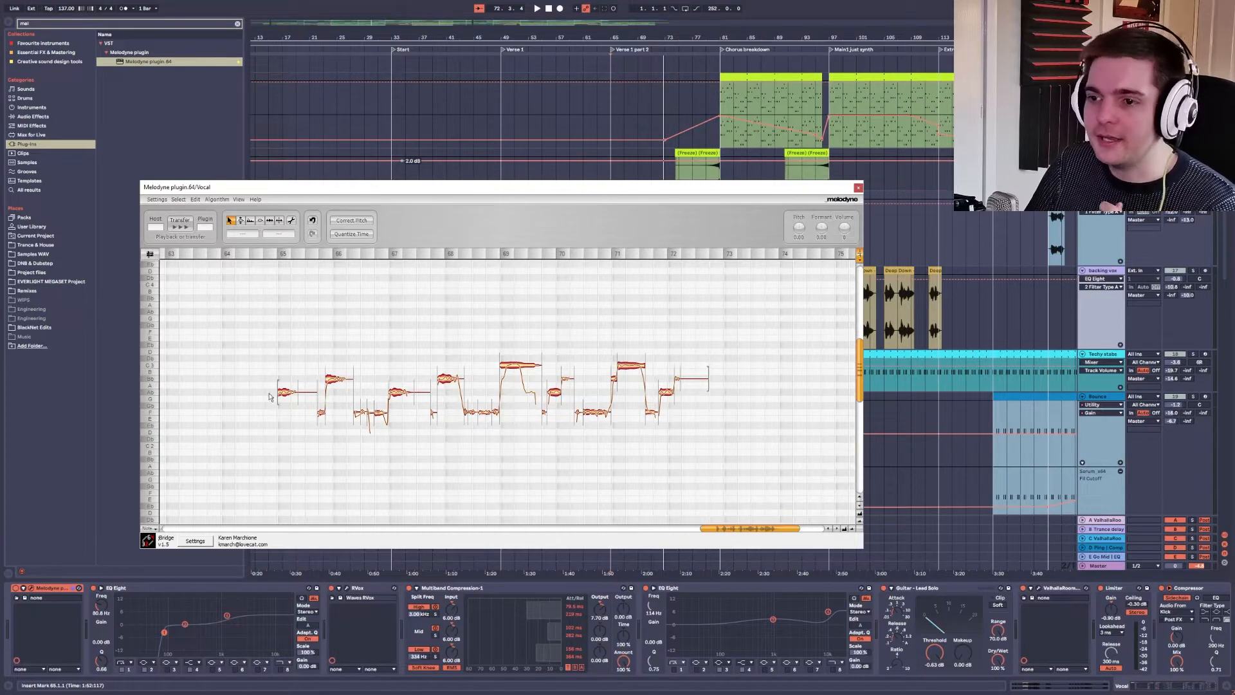
mouse_move(234, 424)
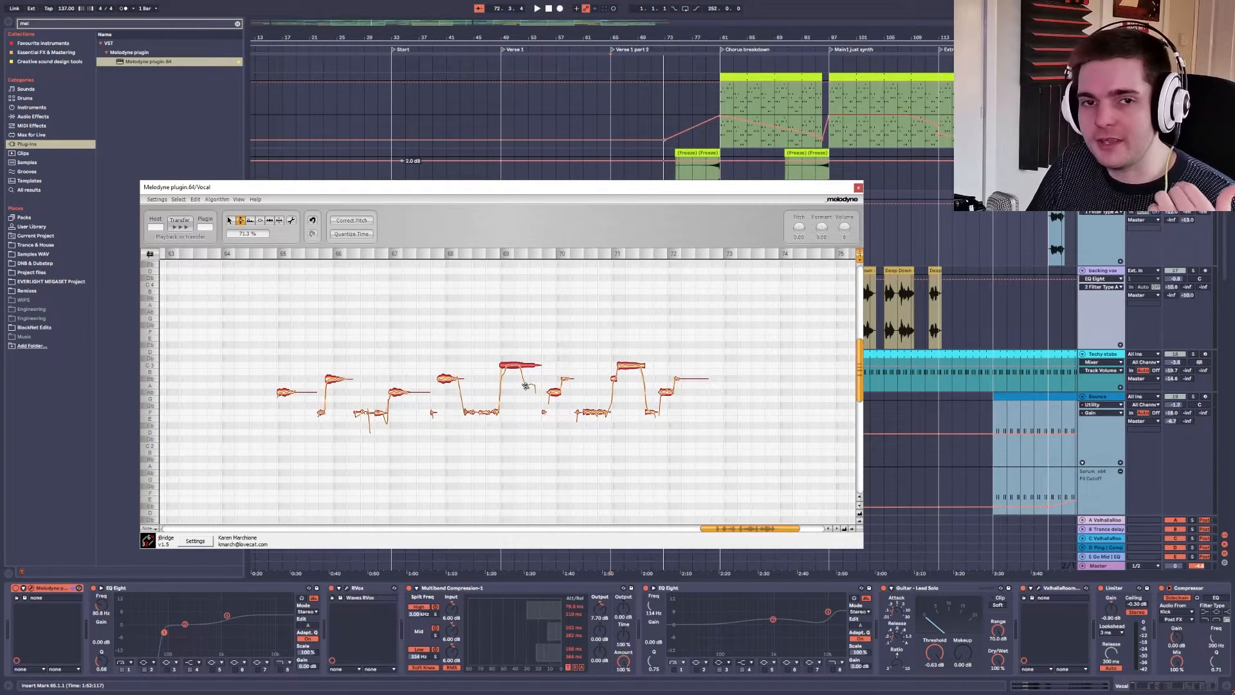
mouse_move(502, 313)
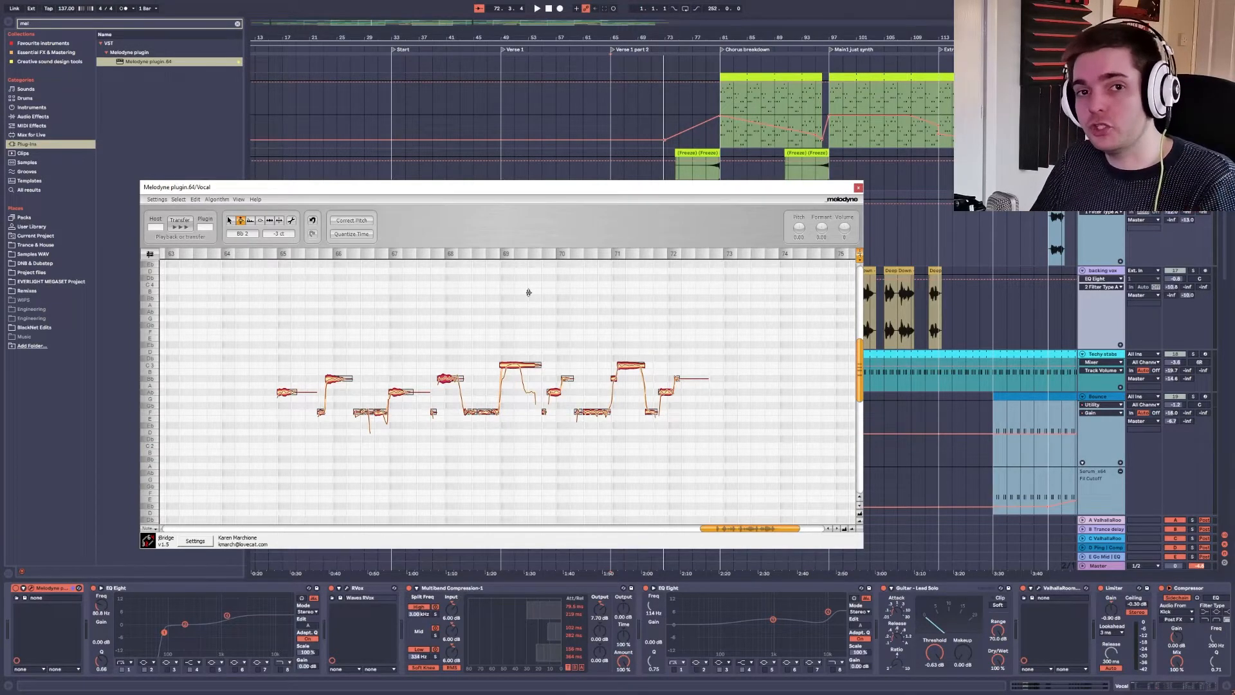
- Apply Correct Pitch to all lead vocal notes in Melodyne
click(857, 187)
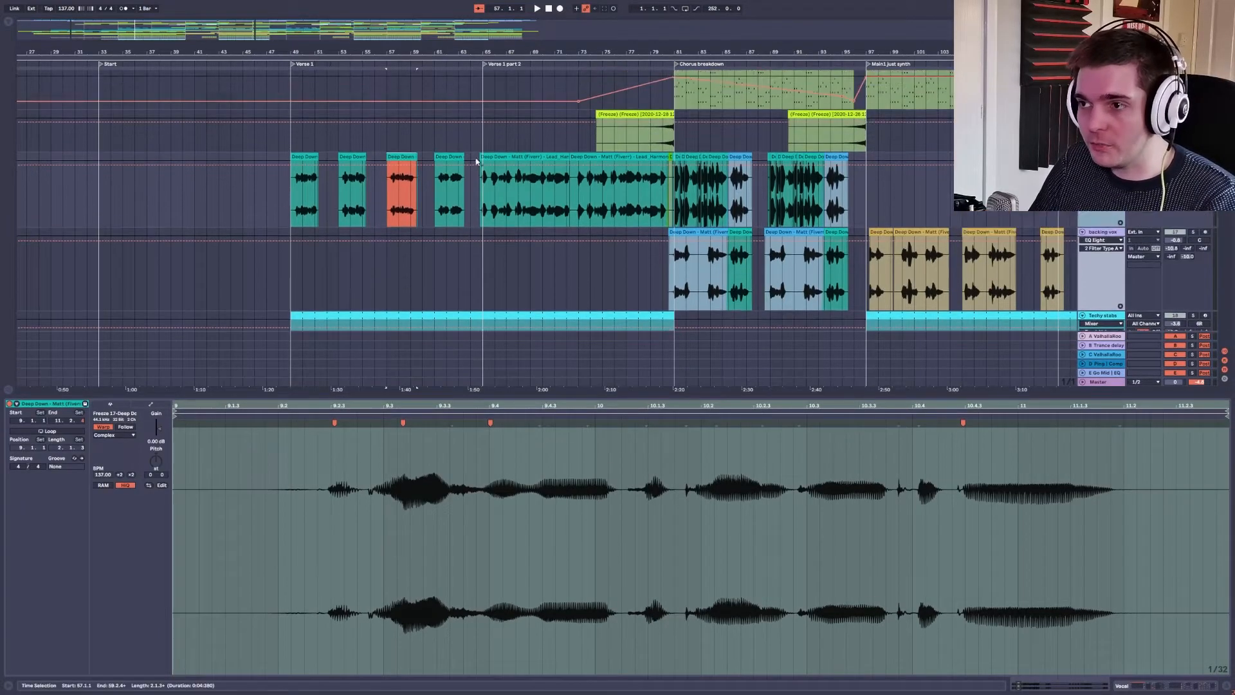
- Inspect the first Verse 1 harmony clip, then select the Deep Down lead vocal clip
click(258, 178)
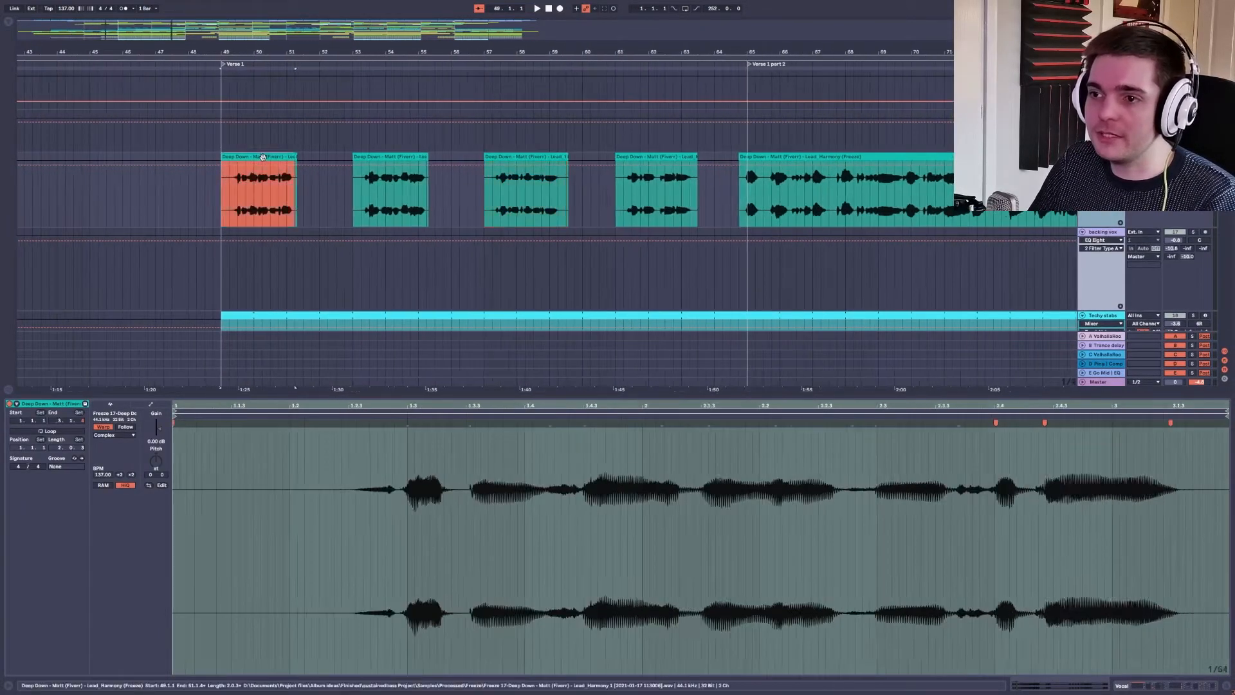
click(526, 185)
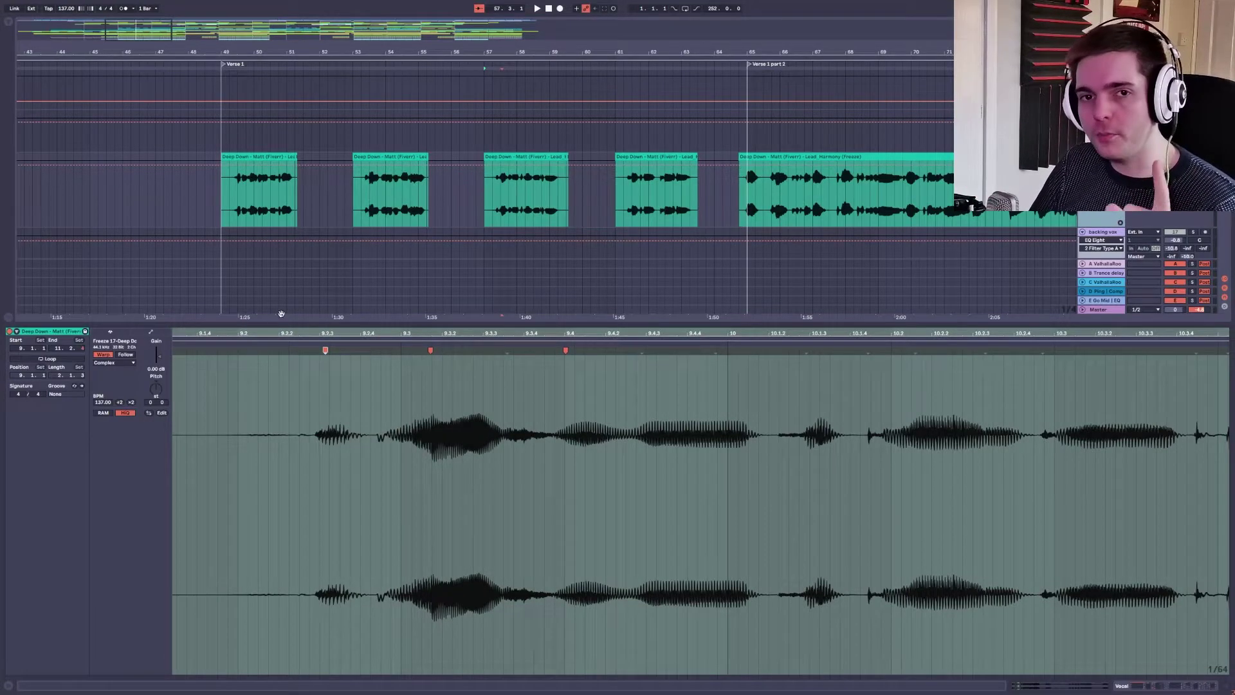
- Check the Lead Harmony clip's warp mode options, leaving it on Complex
click(115, 362)
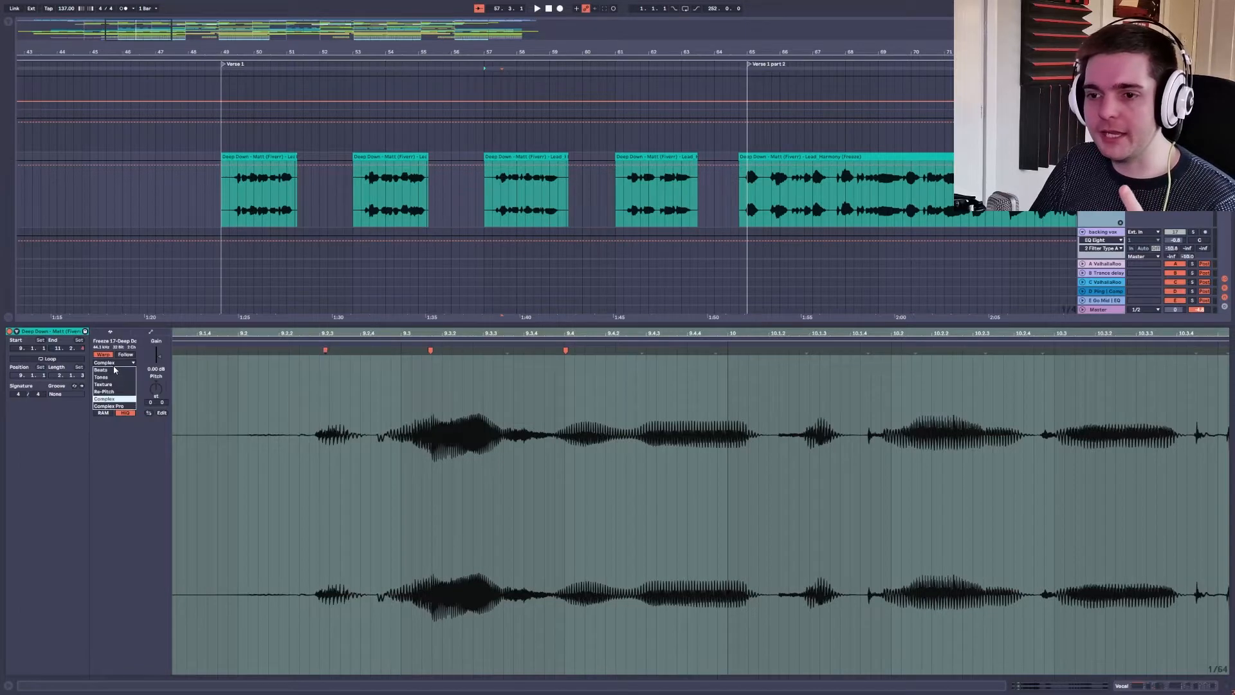
mouse_move(108, 406)
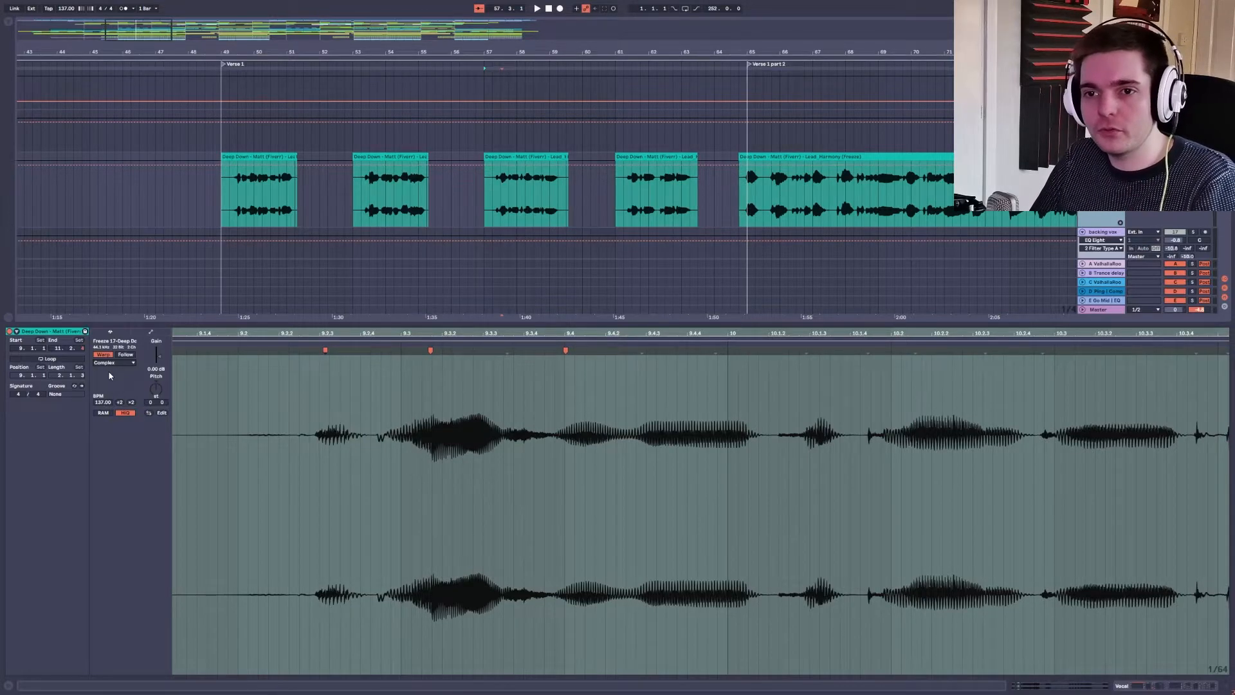
click(115, 362)
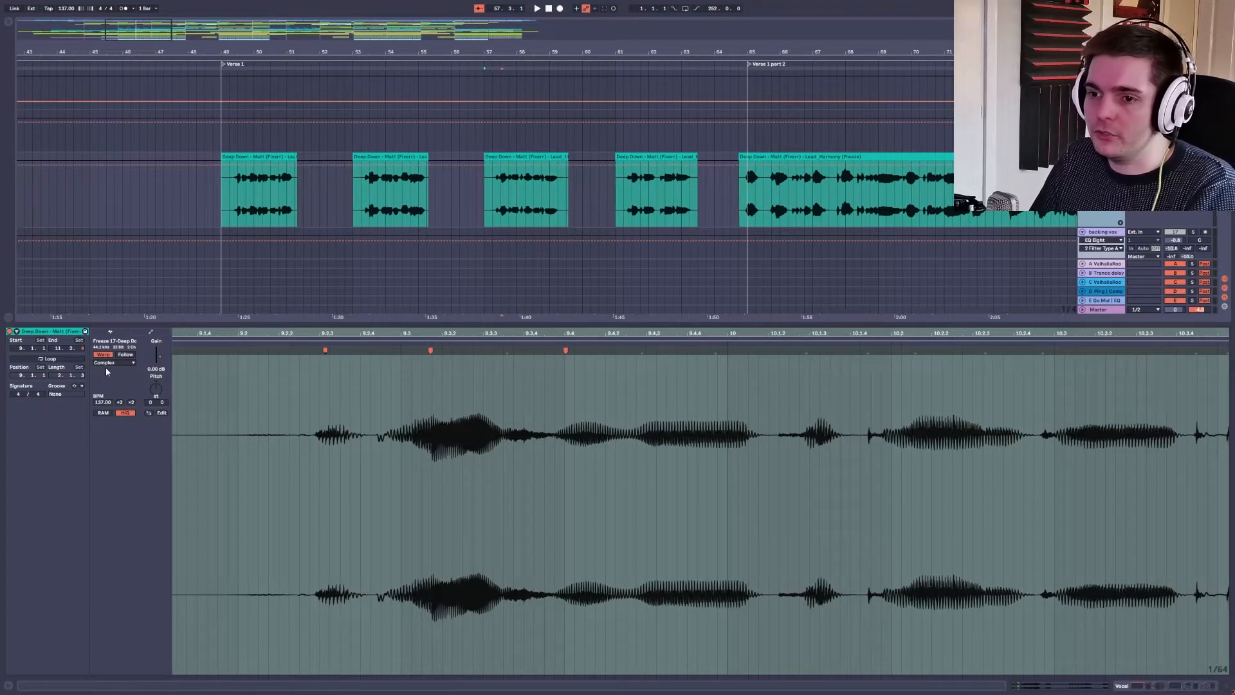
click(115, 362)
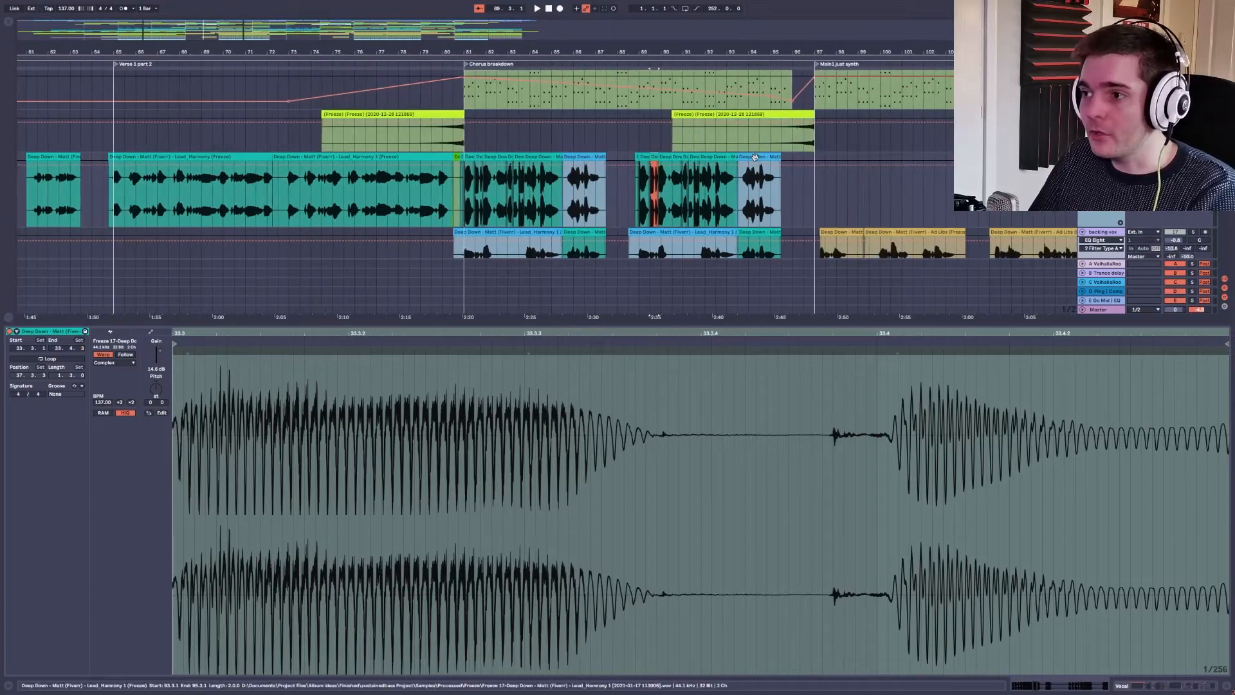
- Select the vocal track to show its EQ Eight, Rvox, compression and limiter chain
click(756, 181)
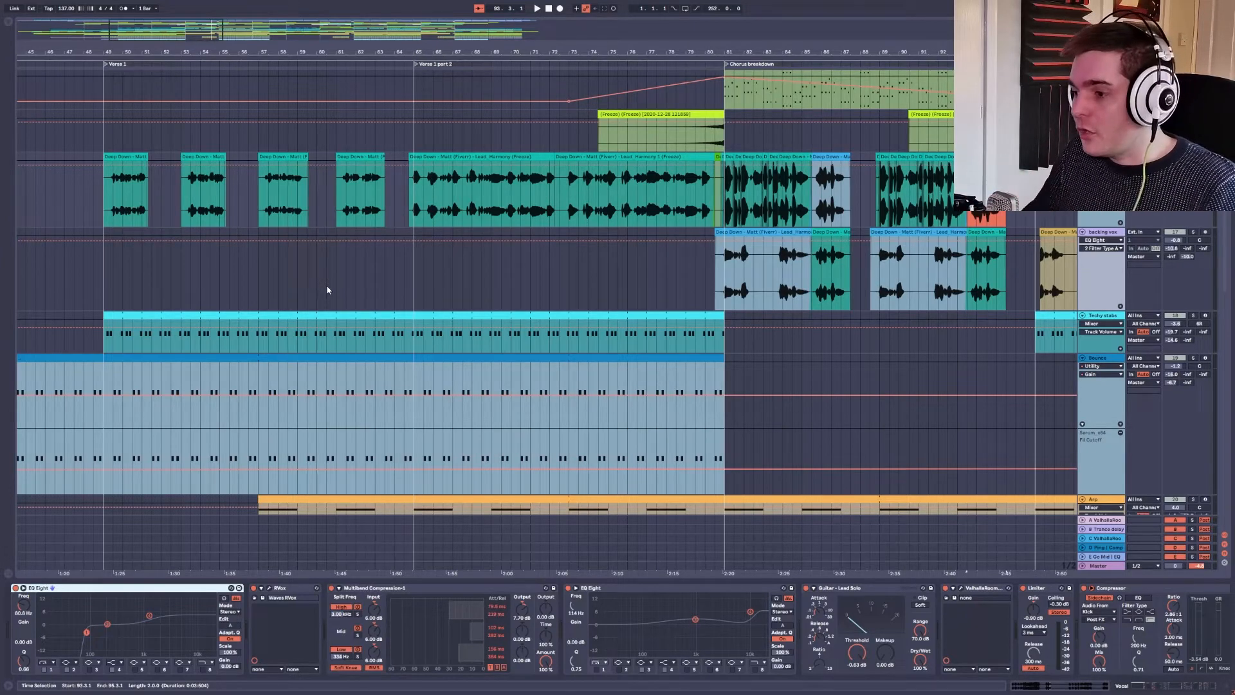
- Scroll down to the Vocal track and select the Rvox compressor in its chain
scroll(down, 3)
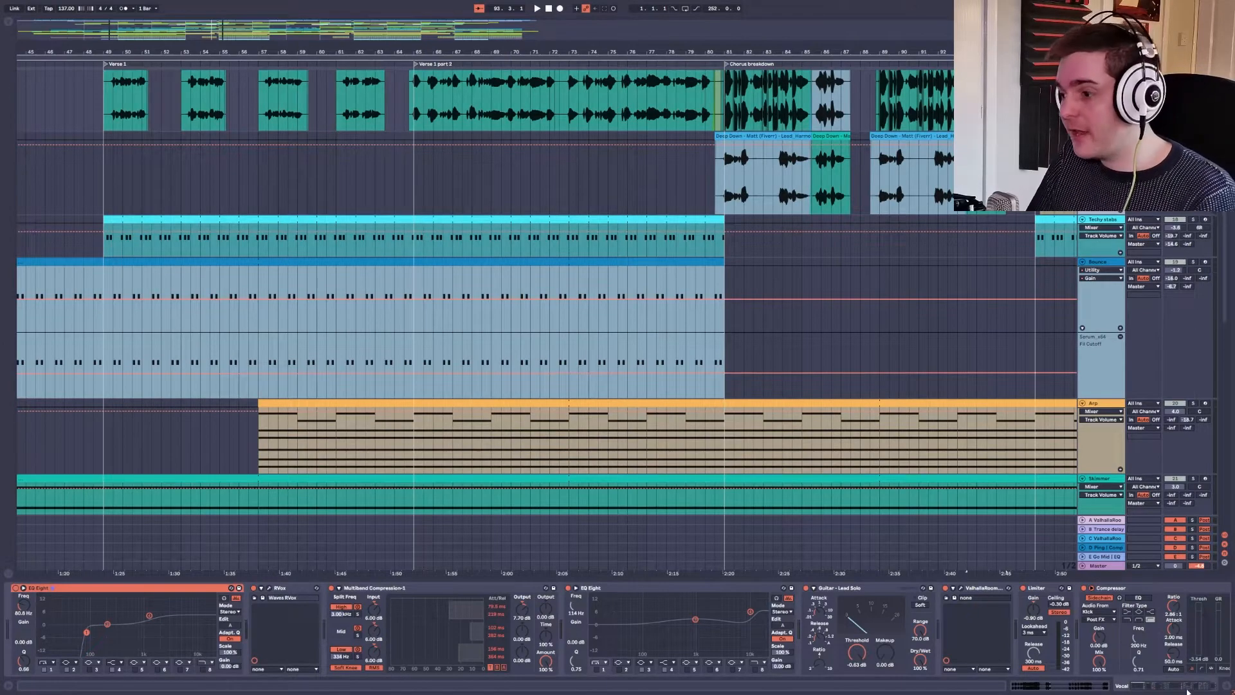
scroll(down, 3)
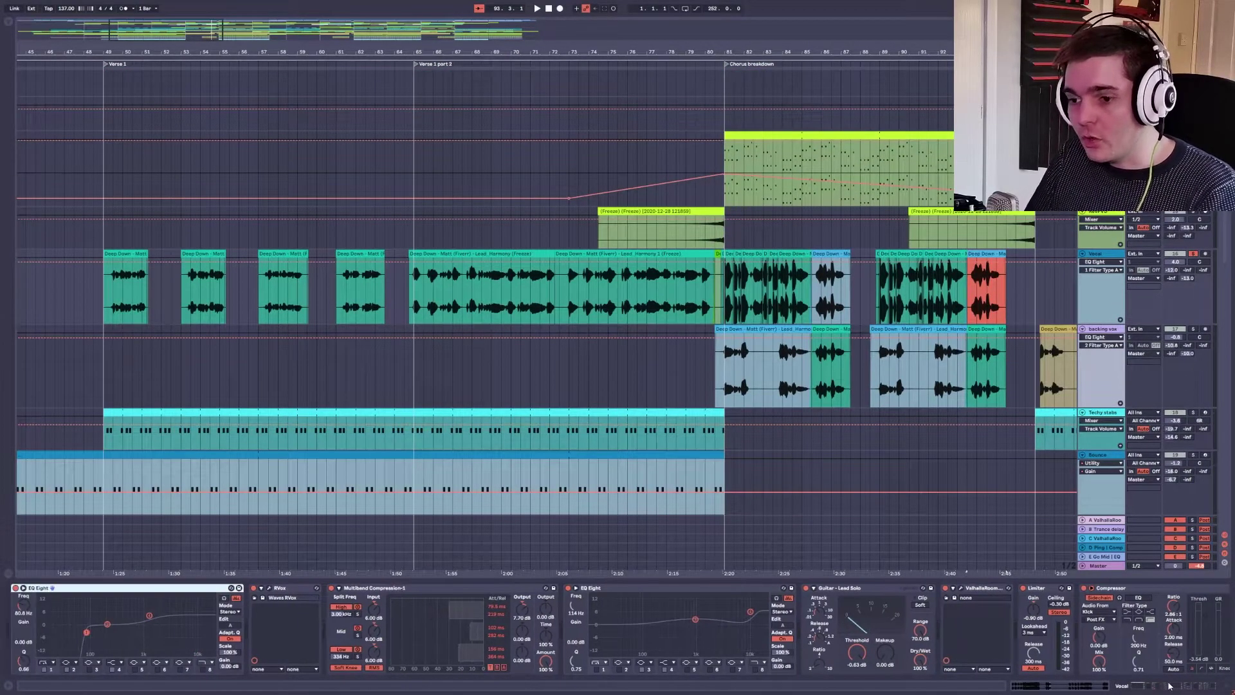
click(321, 454)
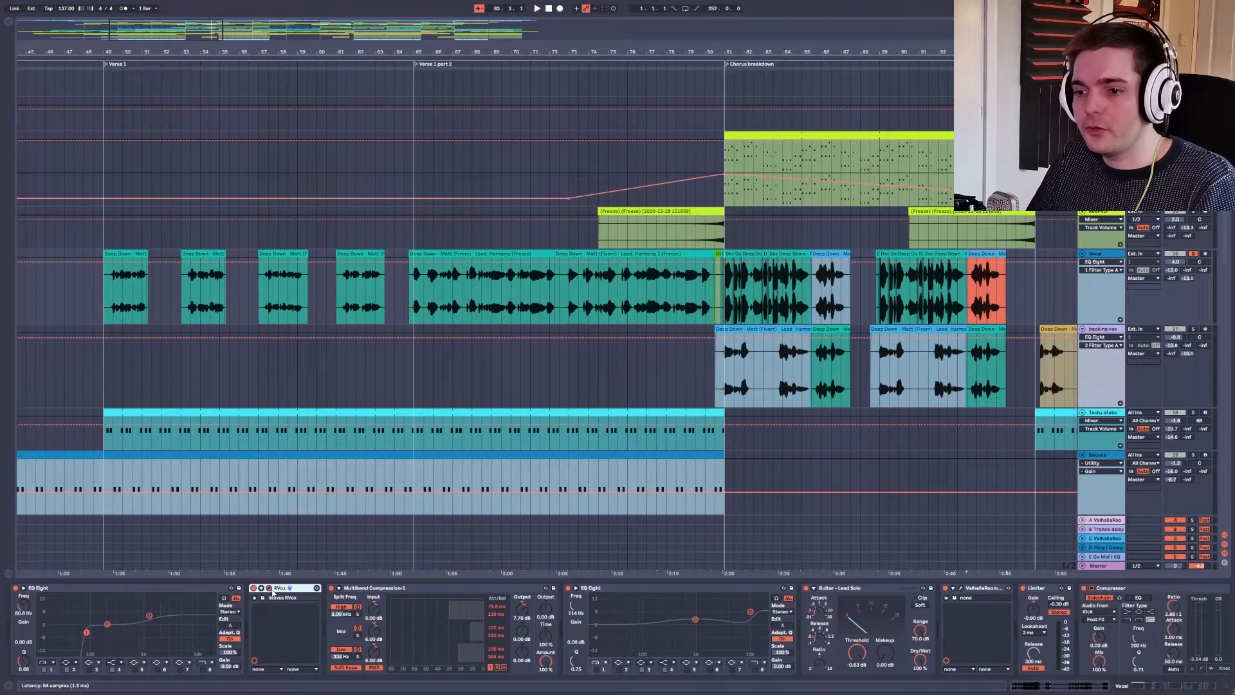
click(307, 587)
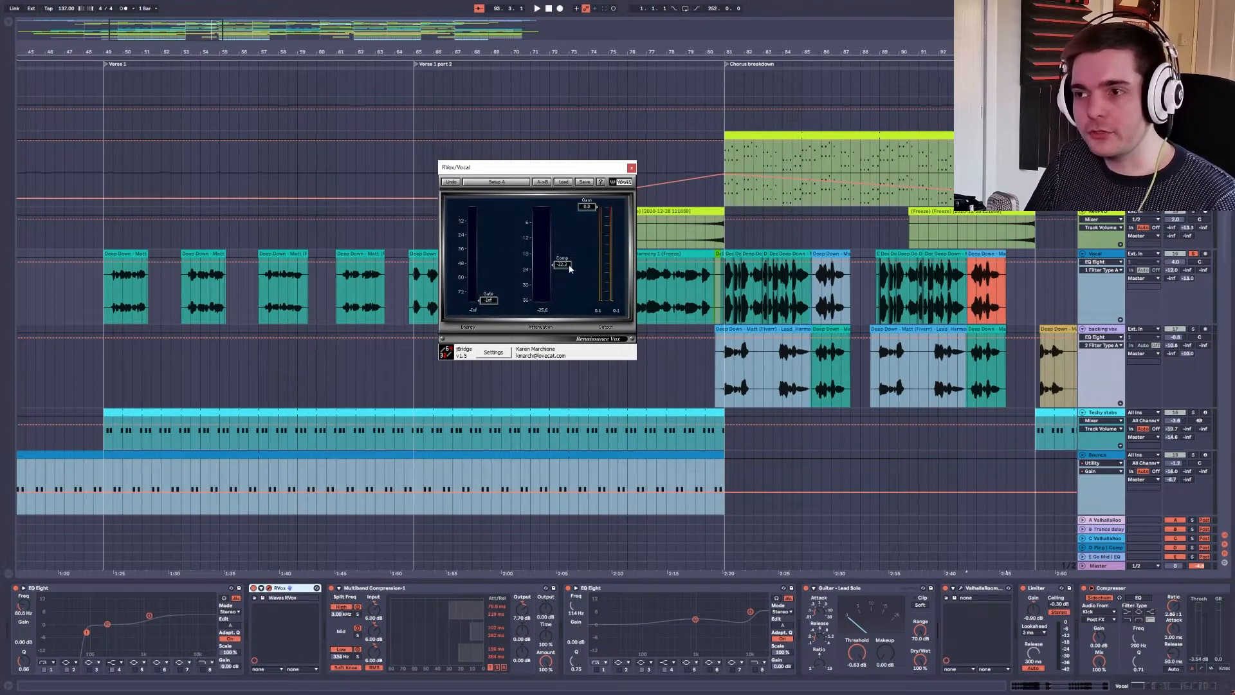
mouse_move(570, 273)
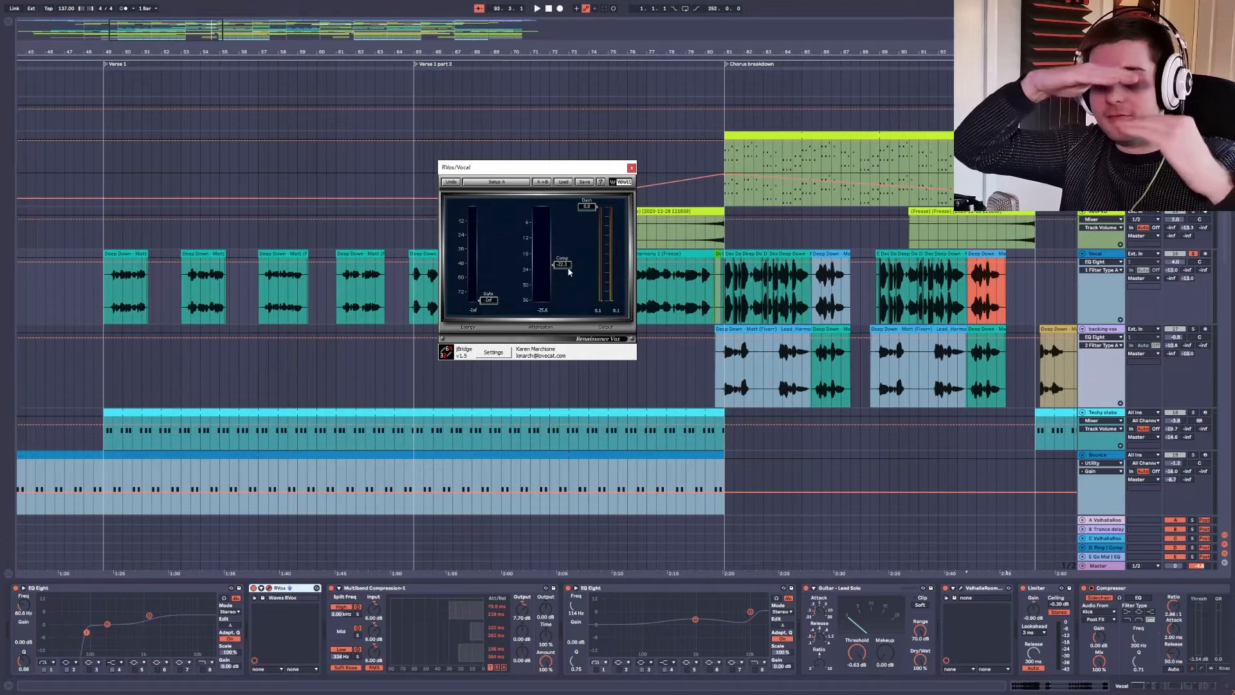
mouse_move(561, 262)
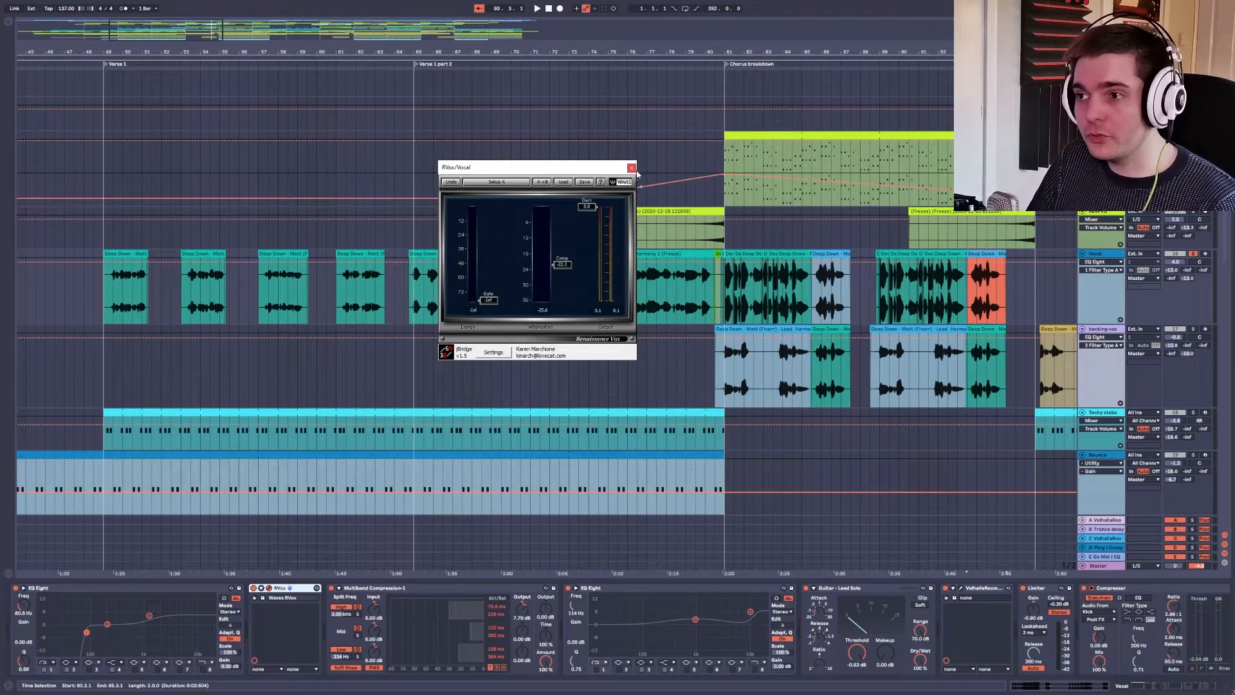
click(631, 168)
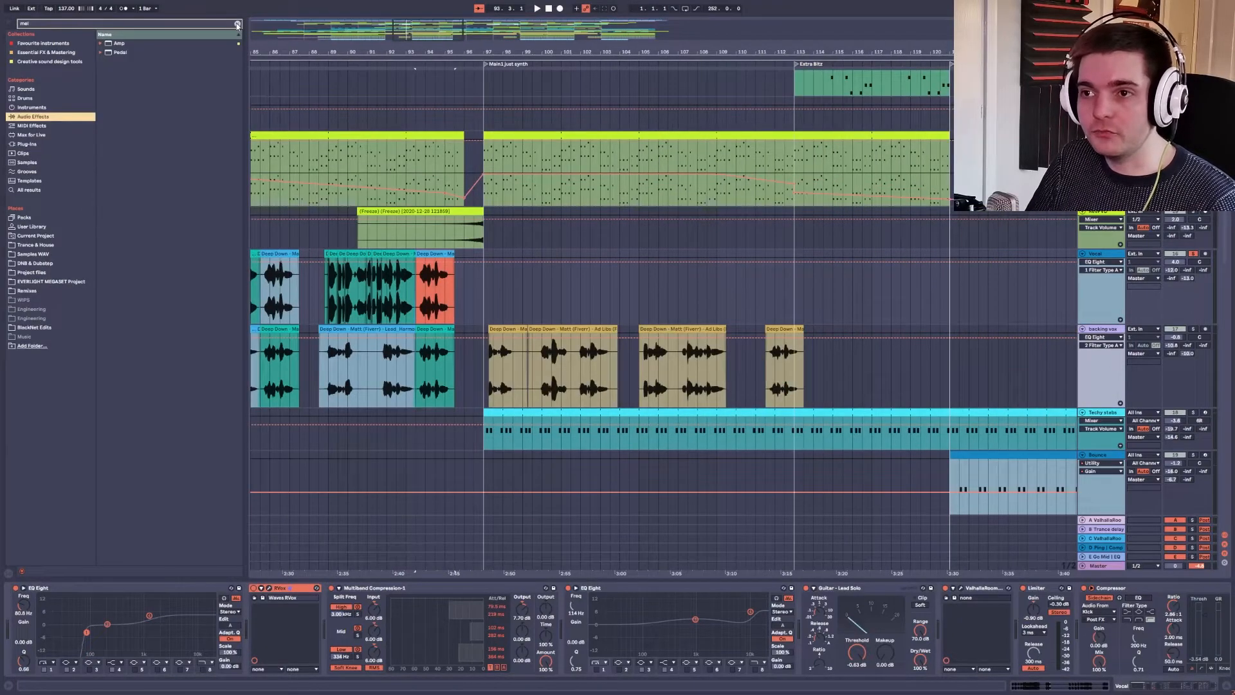
click(232, 24)
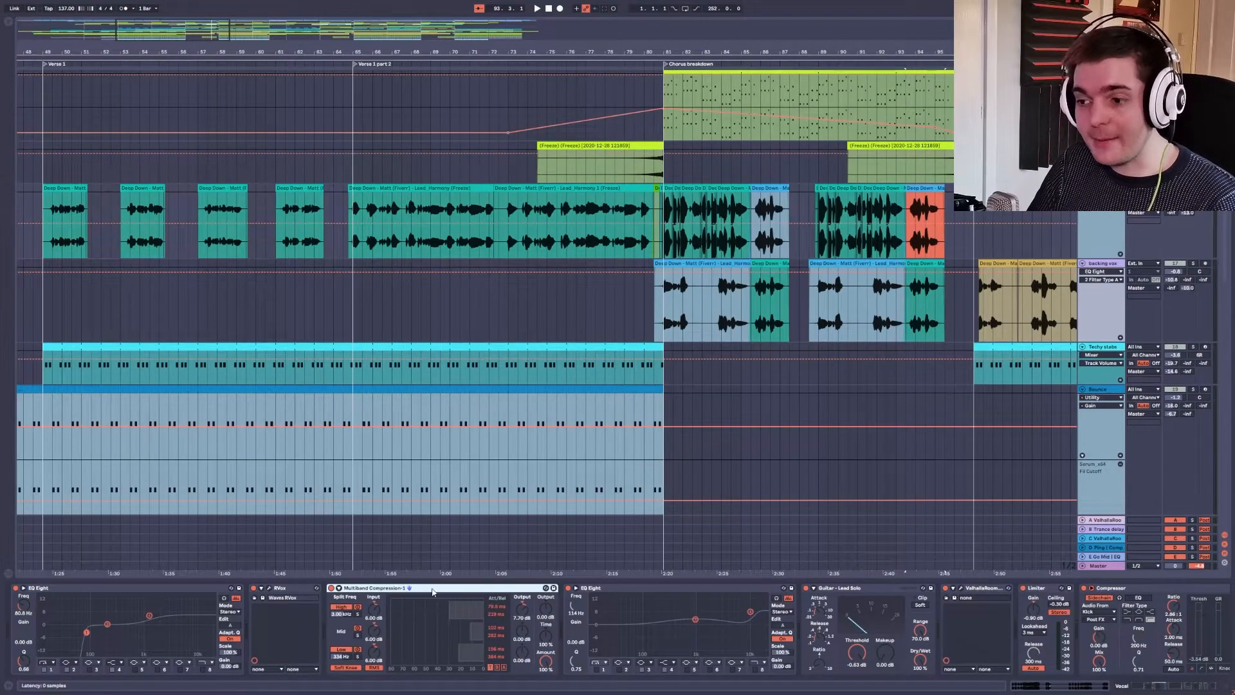
click(280, 588)
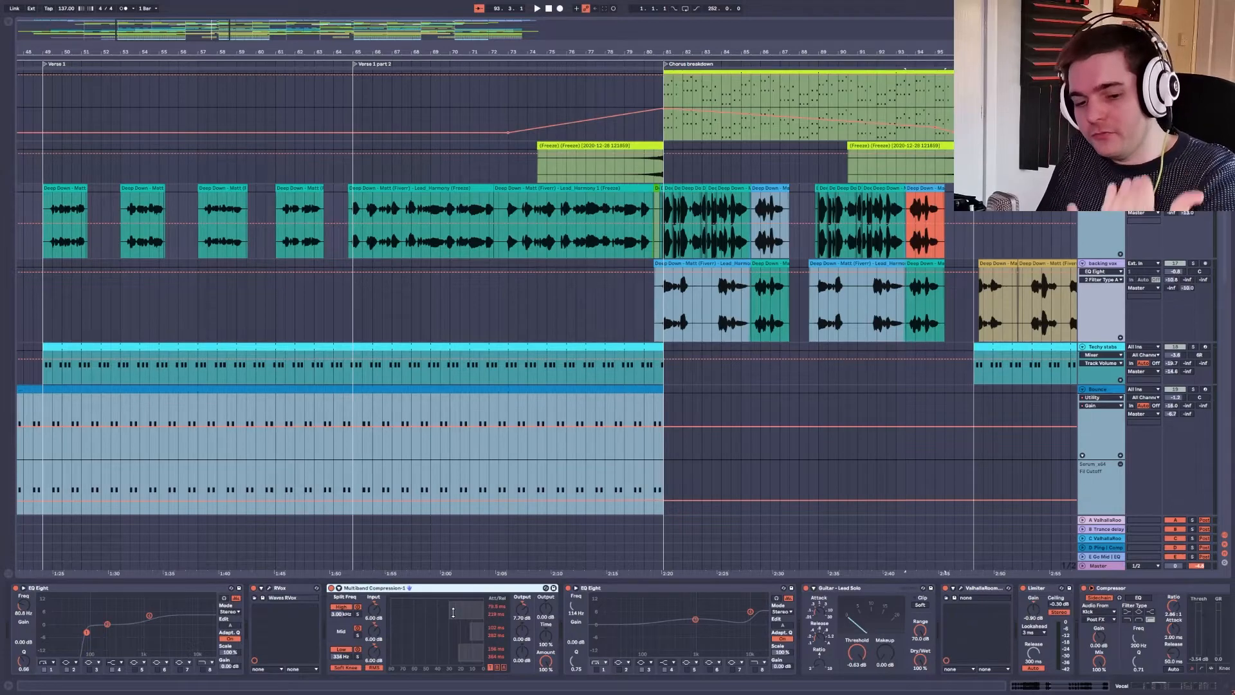
mouse_move(429, 622)
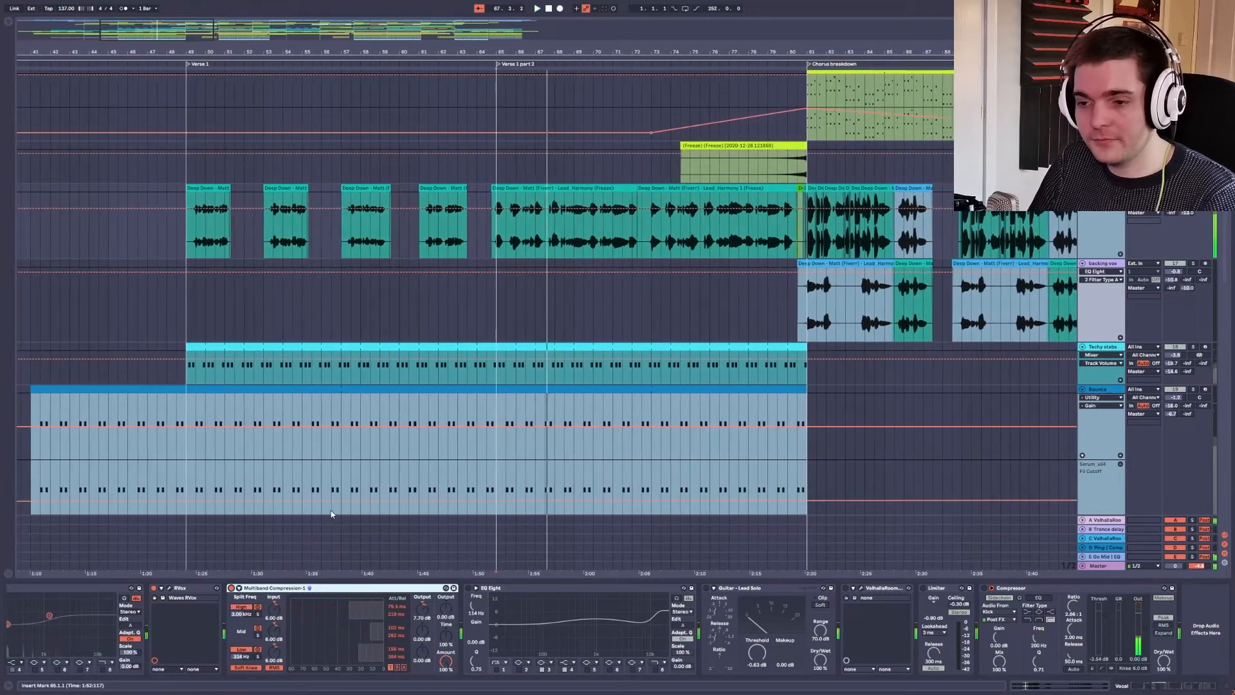
mouse_move(334, 519)
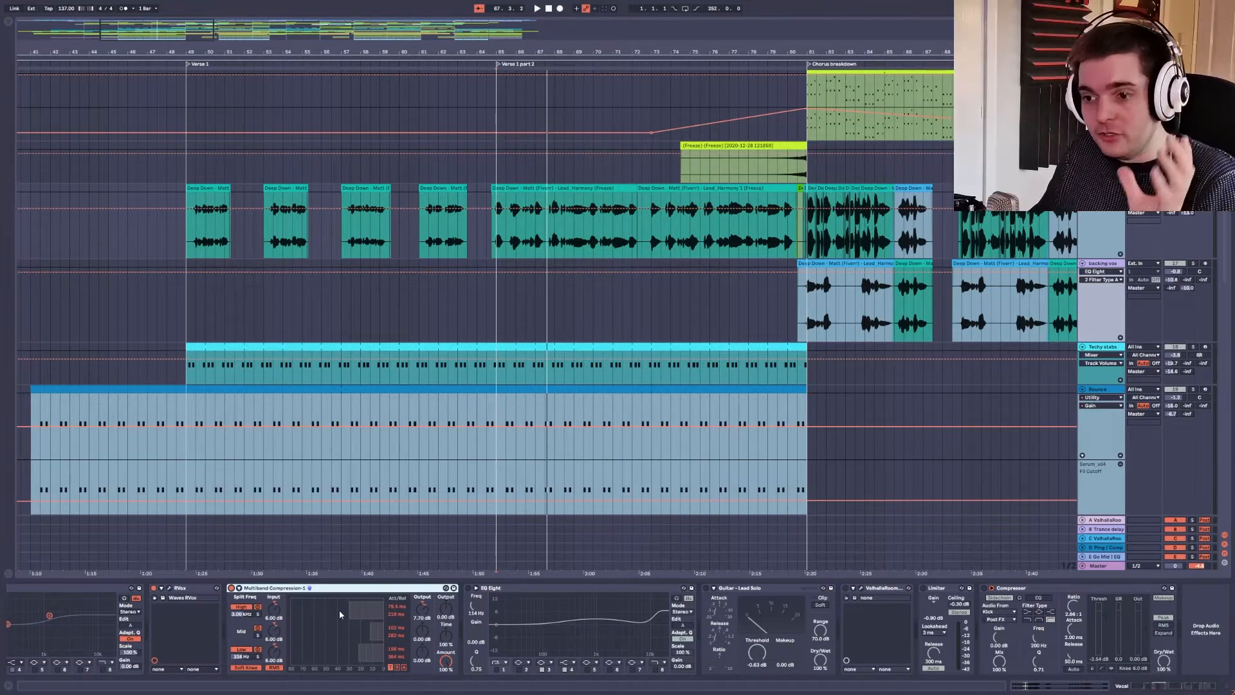
mouse_move(312, 609)
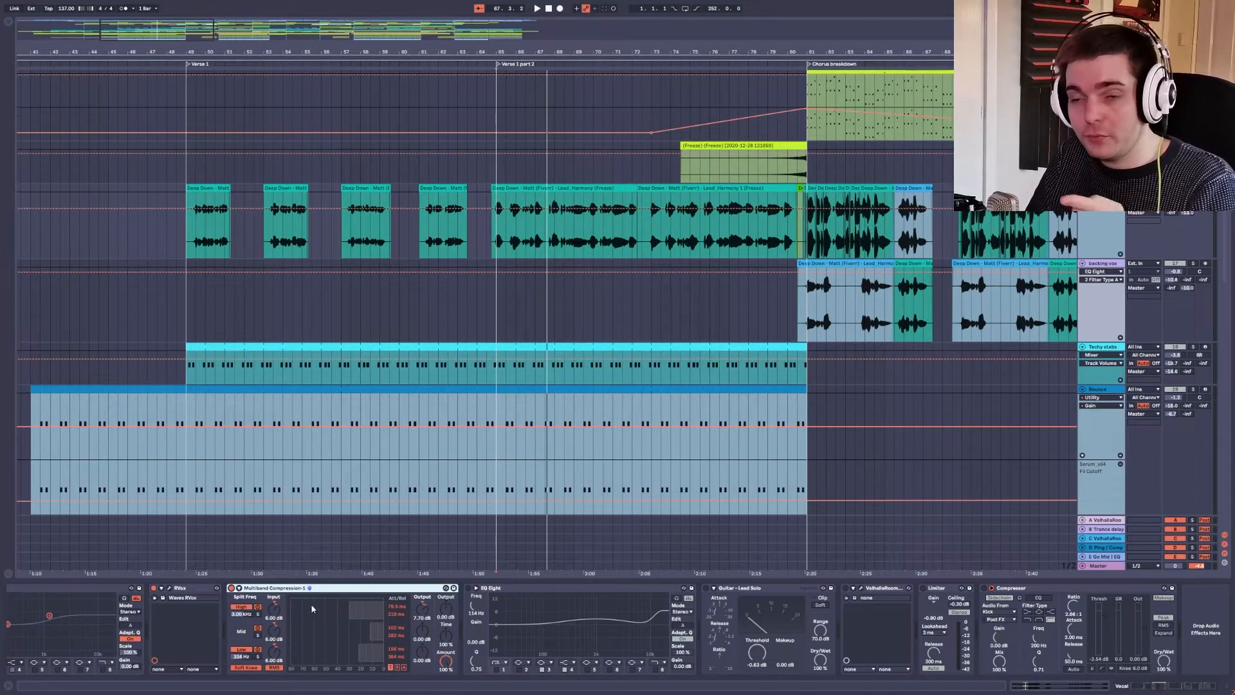
click(537, 8)
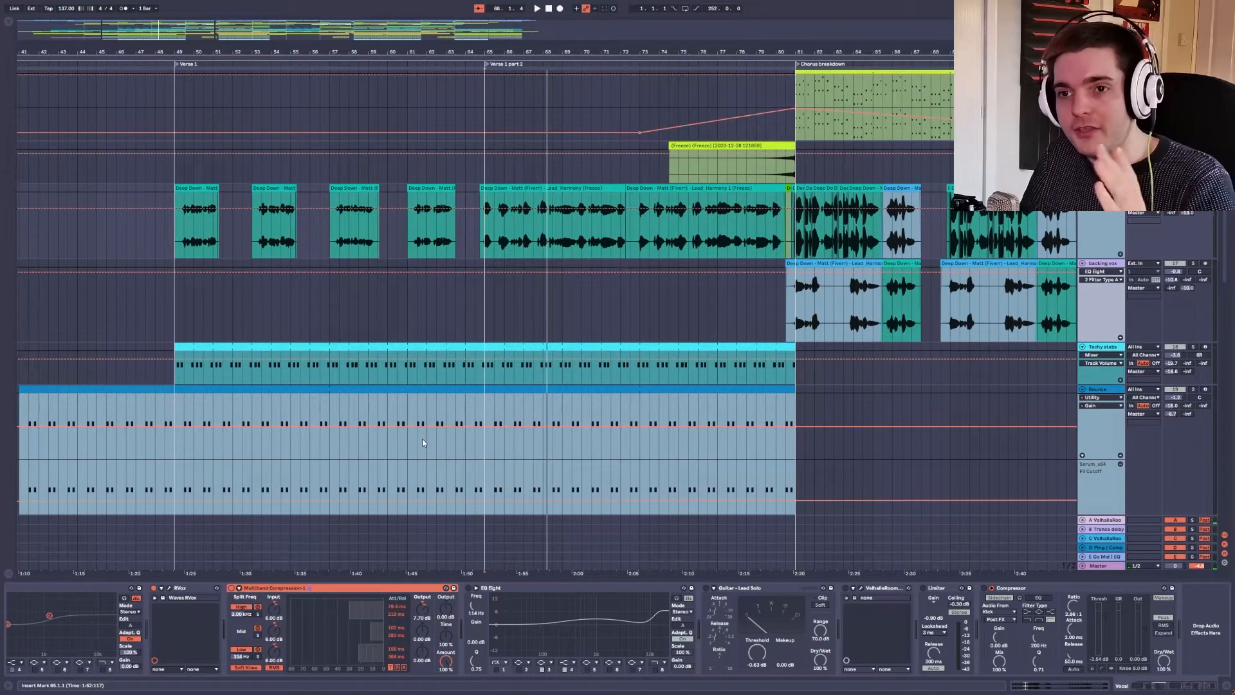
mouse_move(443, 418)
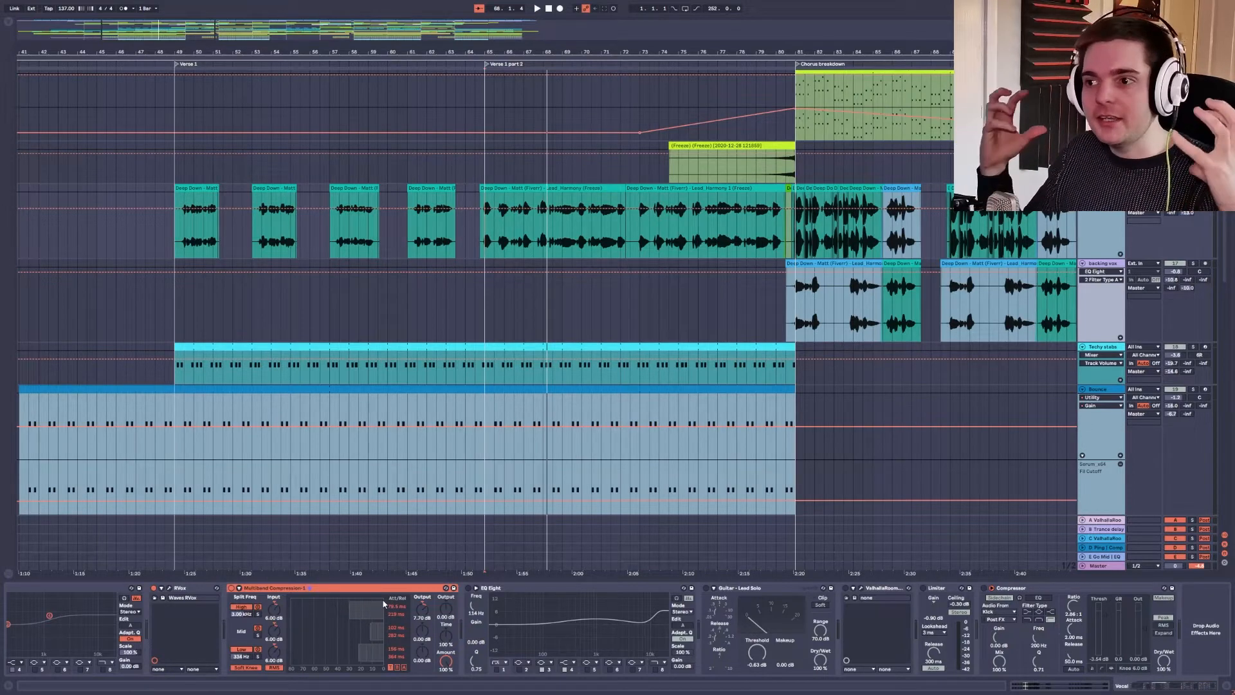
click(736, 587)
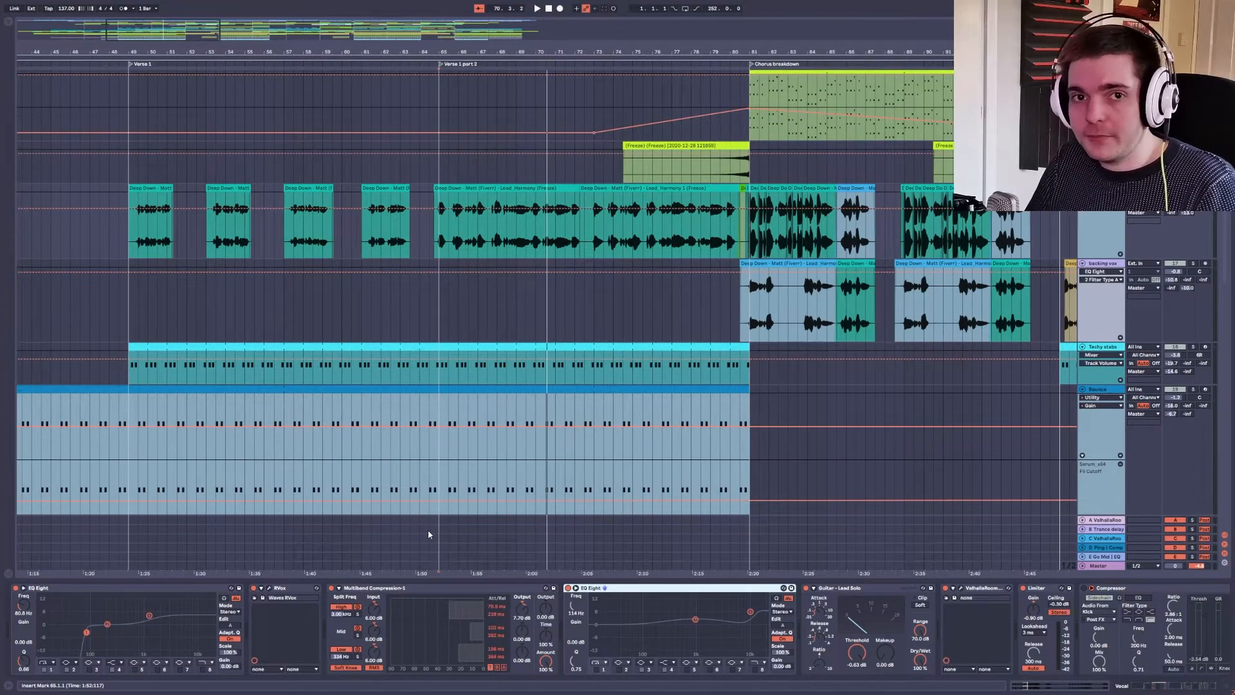
mouse_move(413, 552)
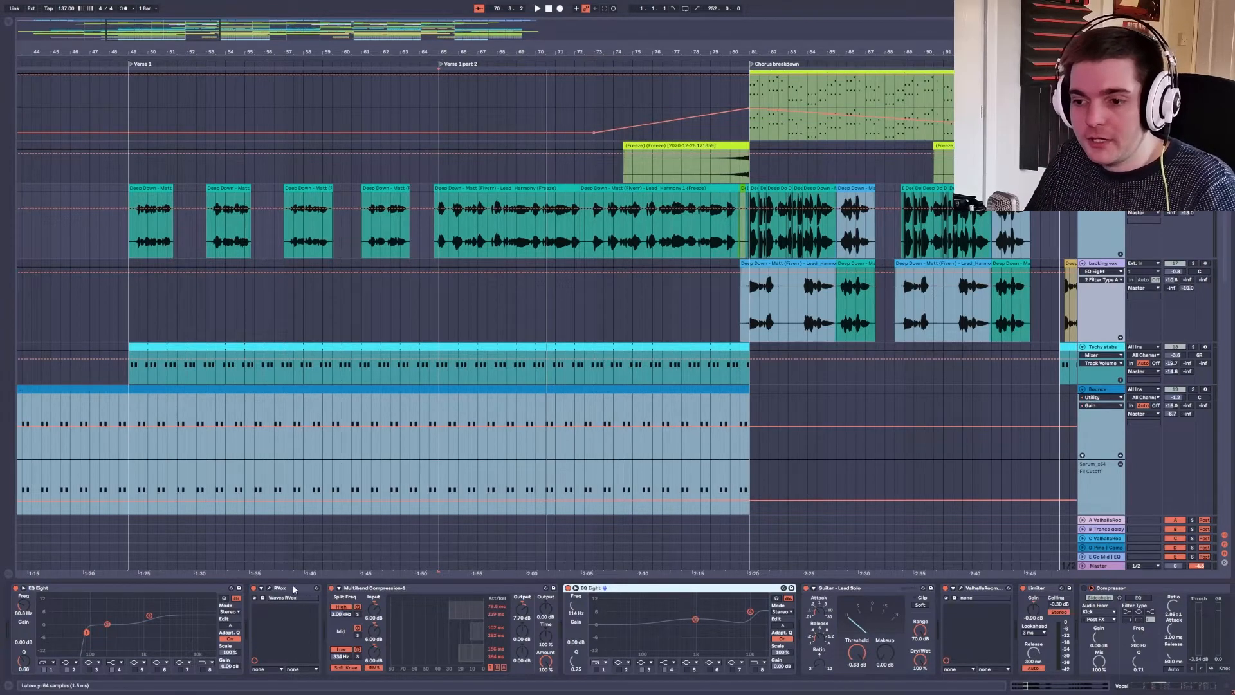
click(279, 587)
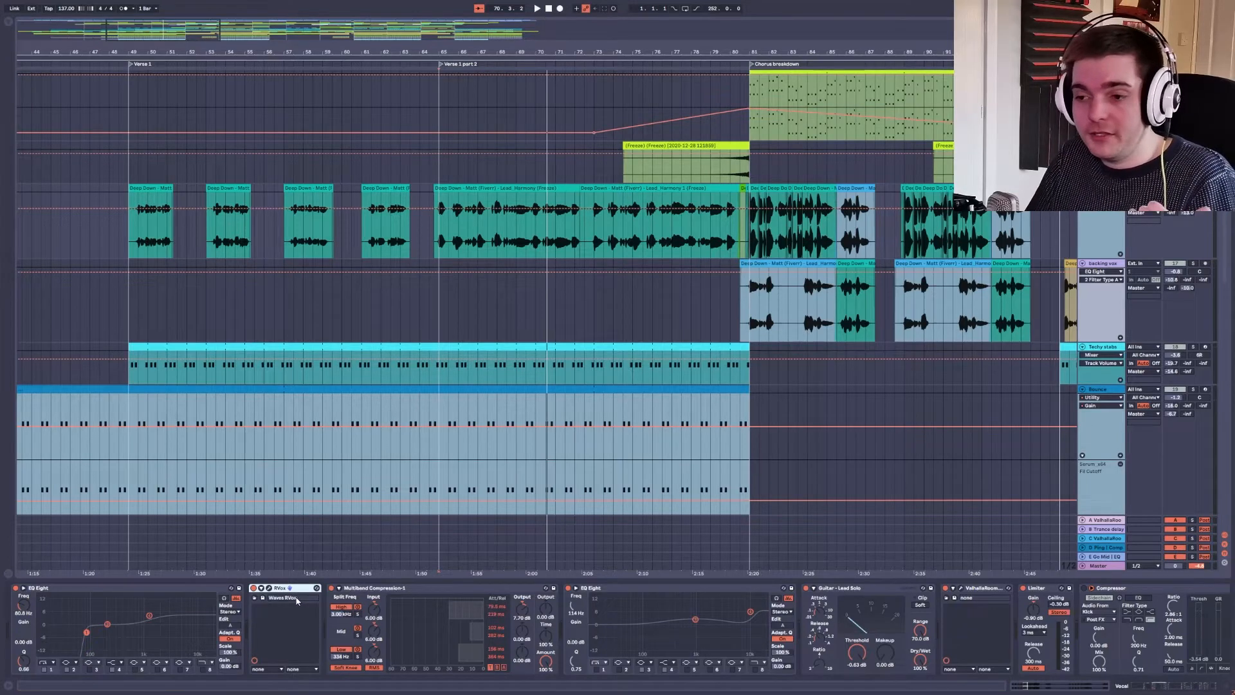
click(375, 587)
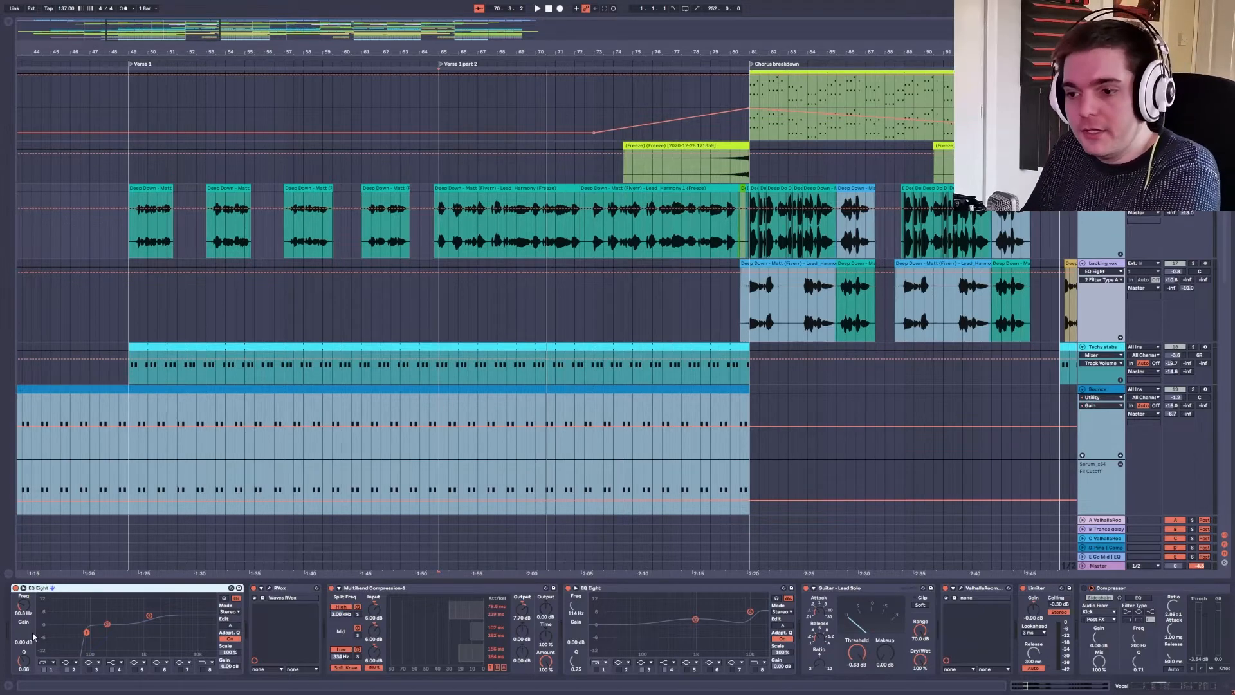
click(371, 587)
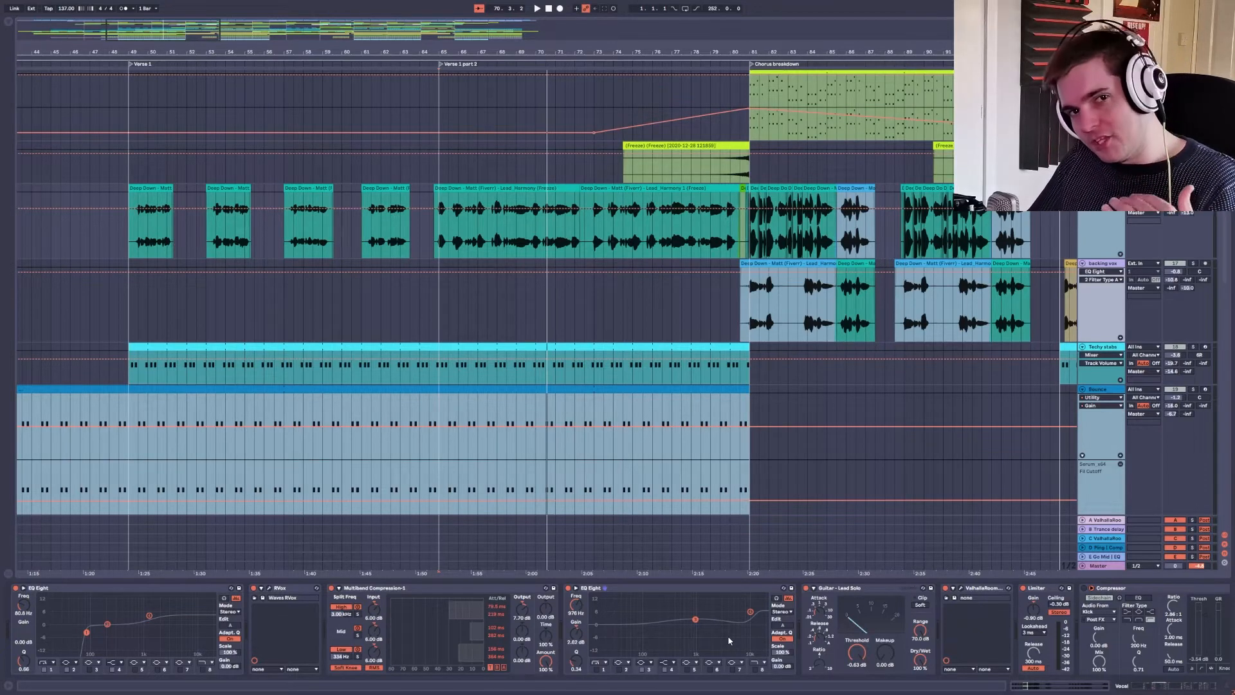
mouse_move(699, 627)
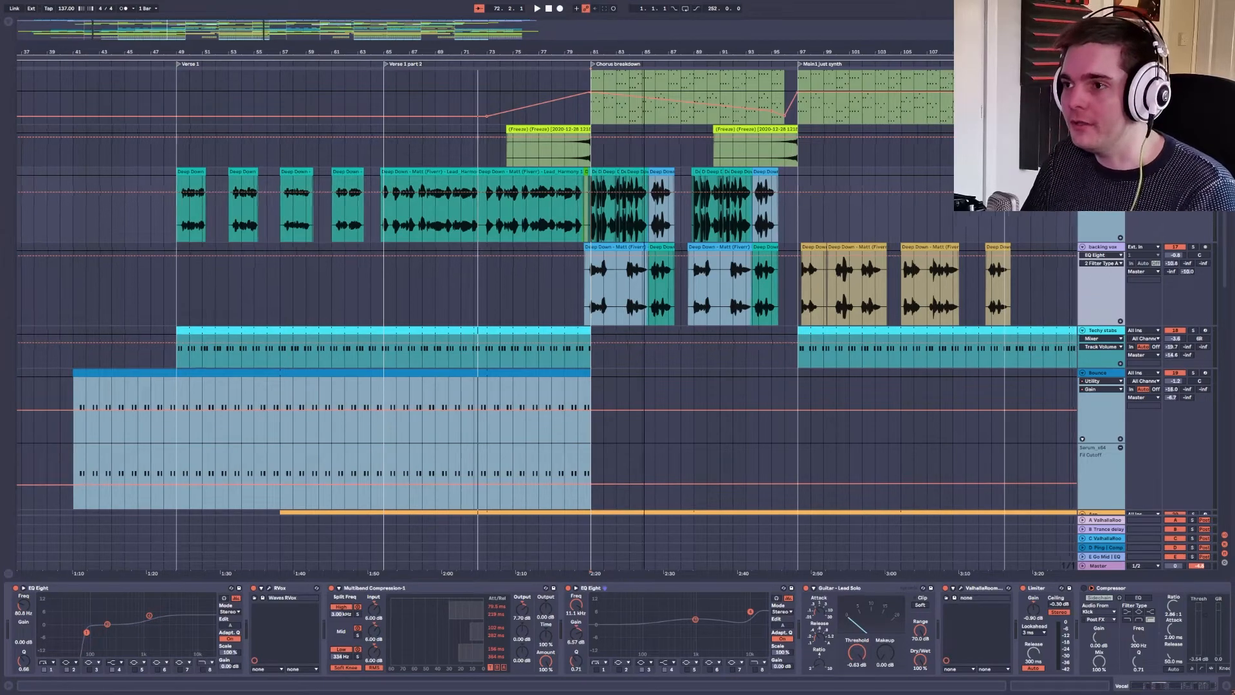
scroll(right, 3)
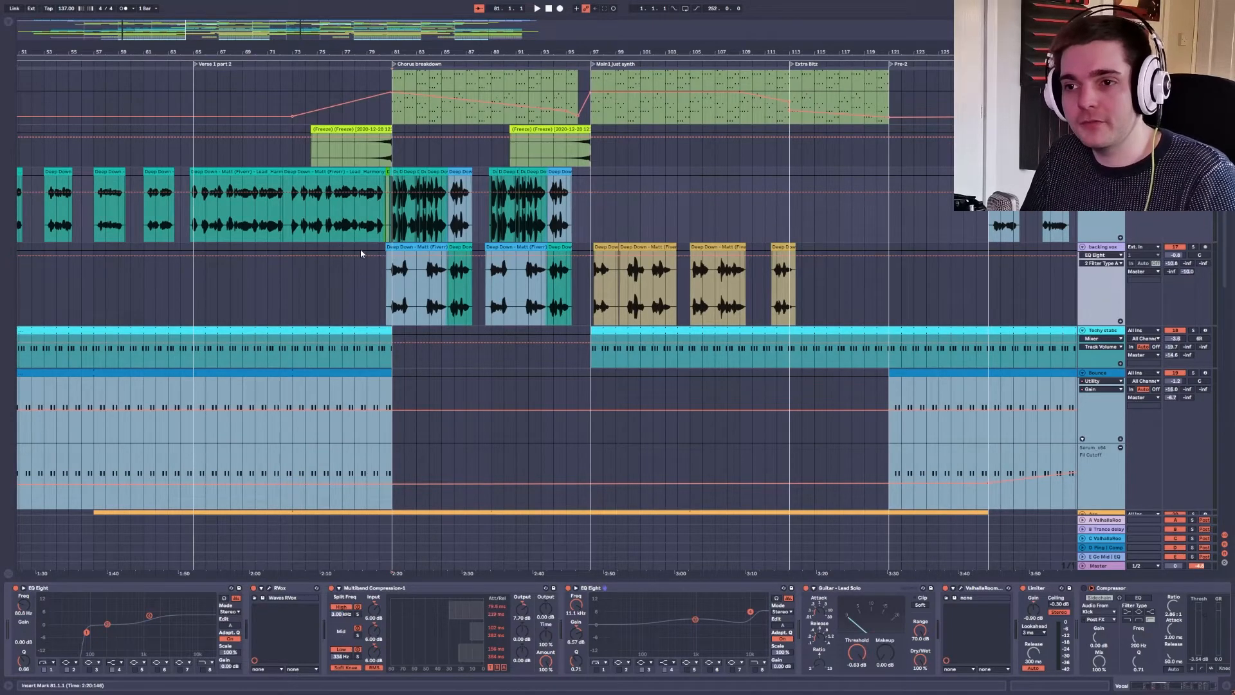
mouse_move(390, 232)
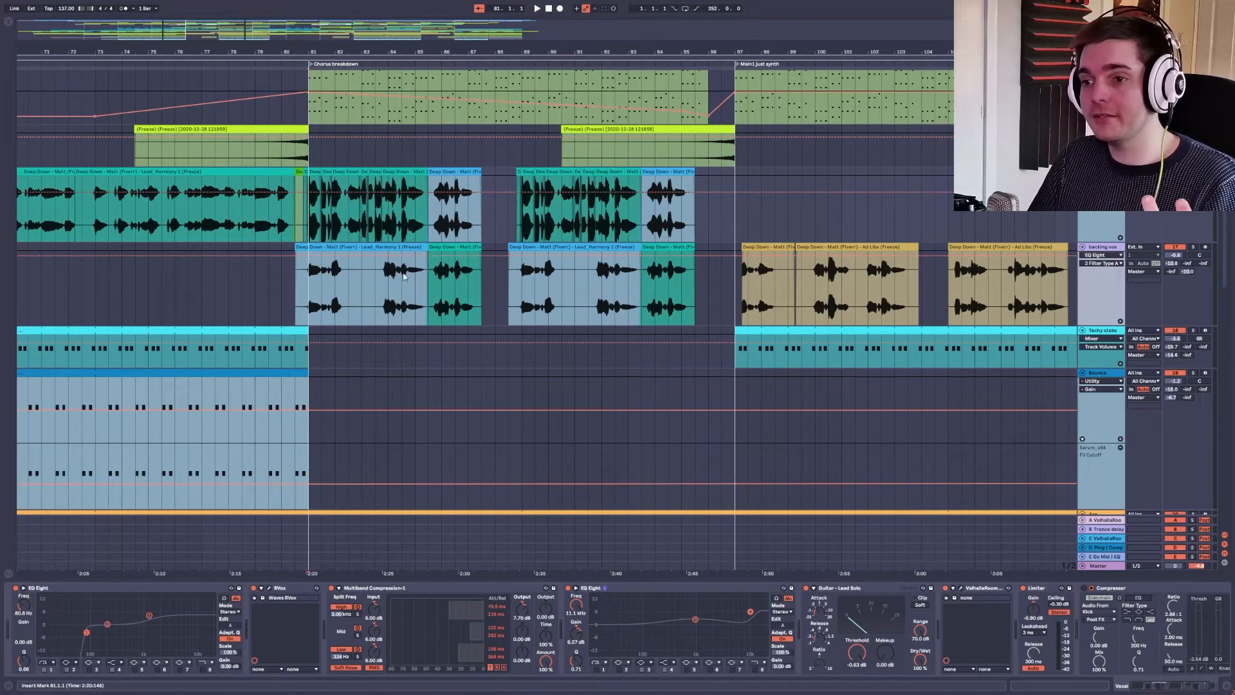
mouse_move(326, 307)
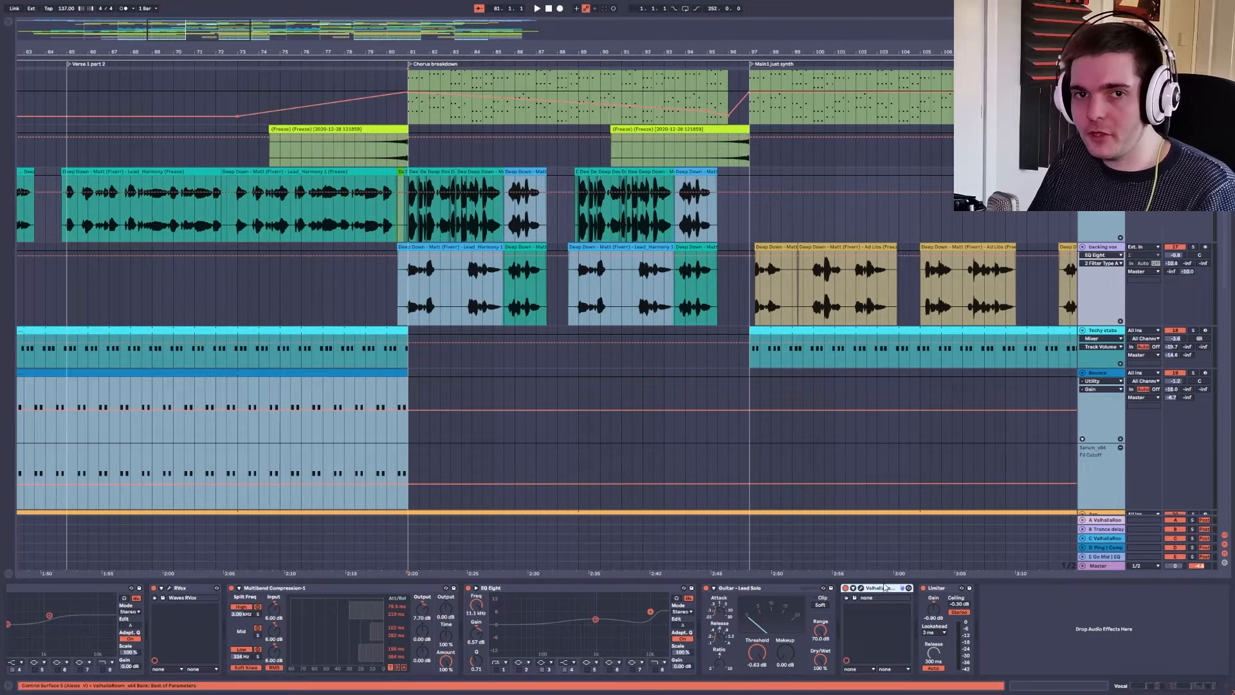
mouse_move(880, 580)
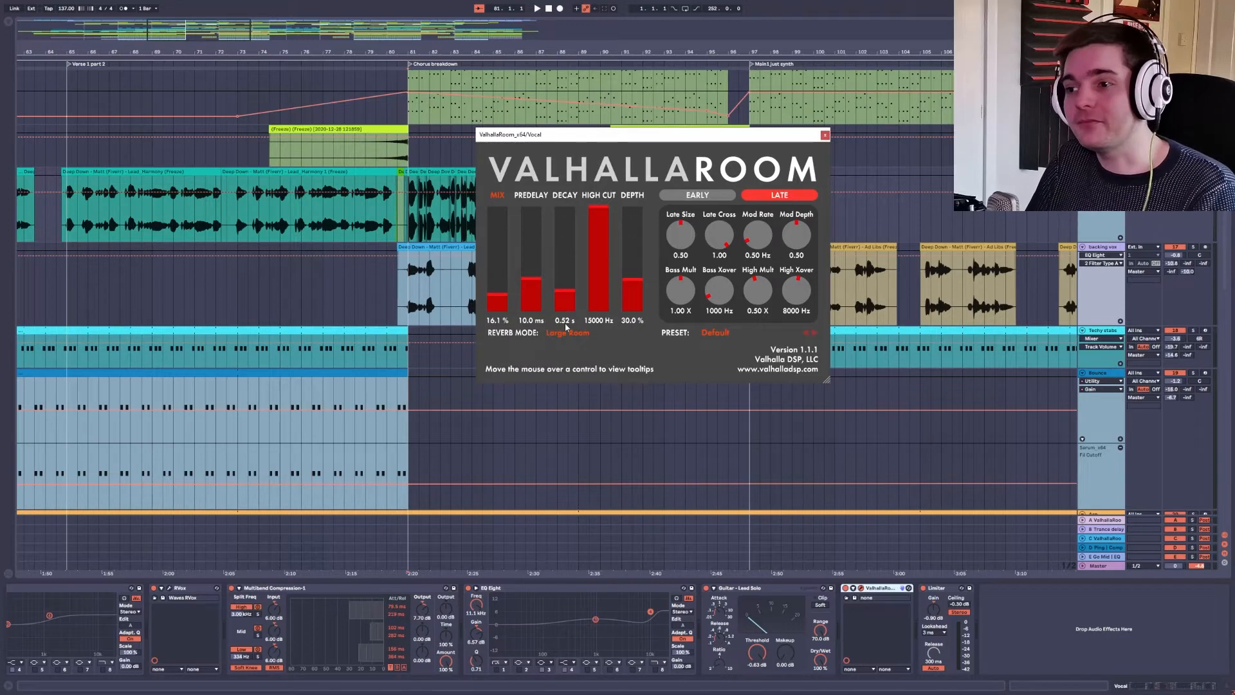
mouse_move(568, 308)
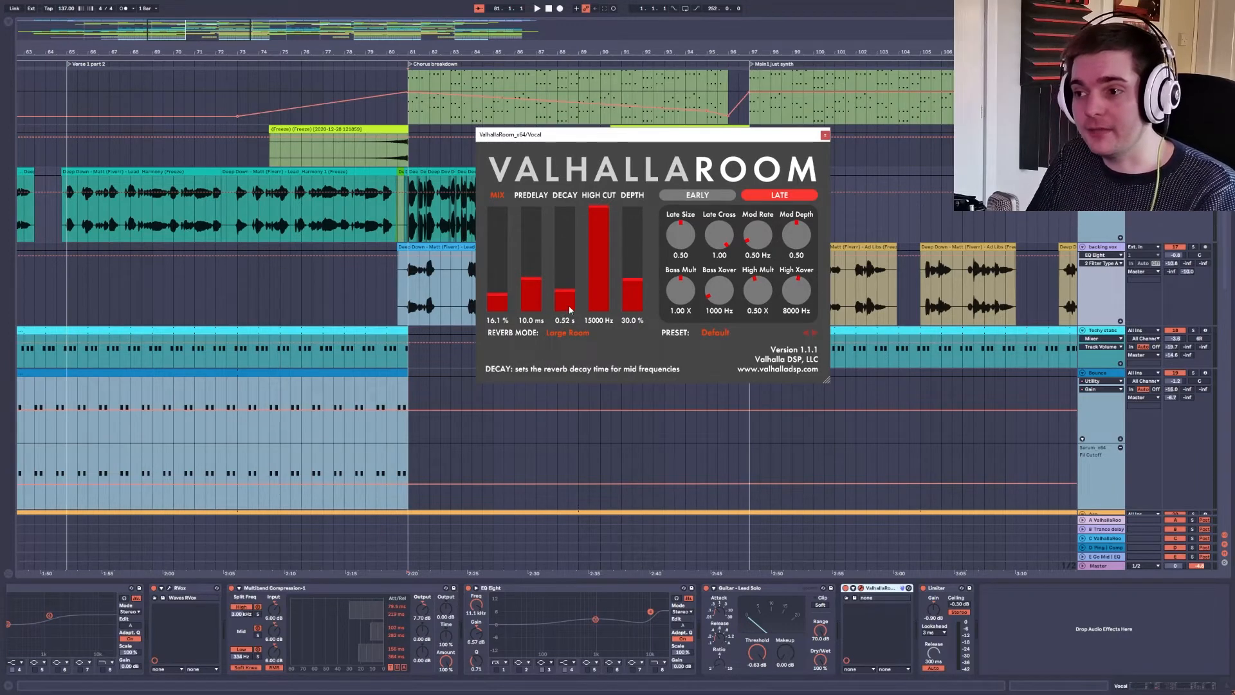
mouse_move(559, 333)
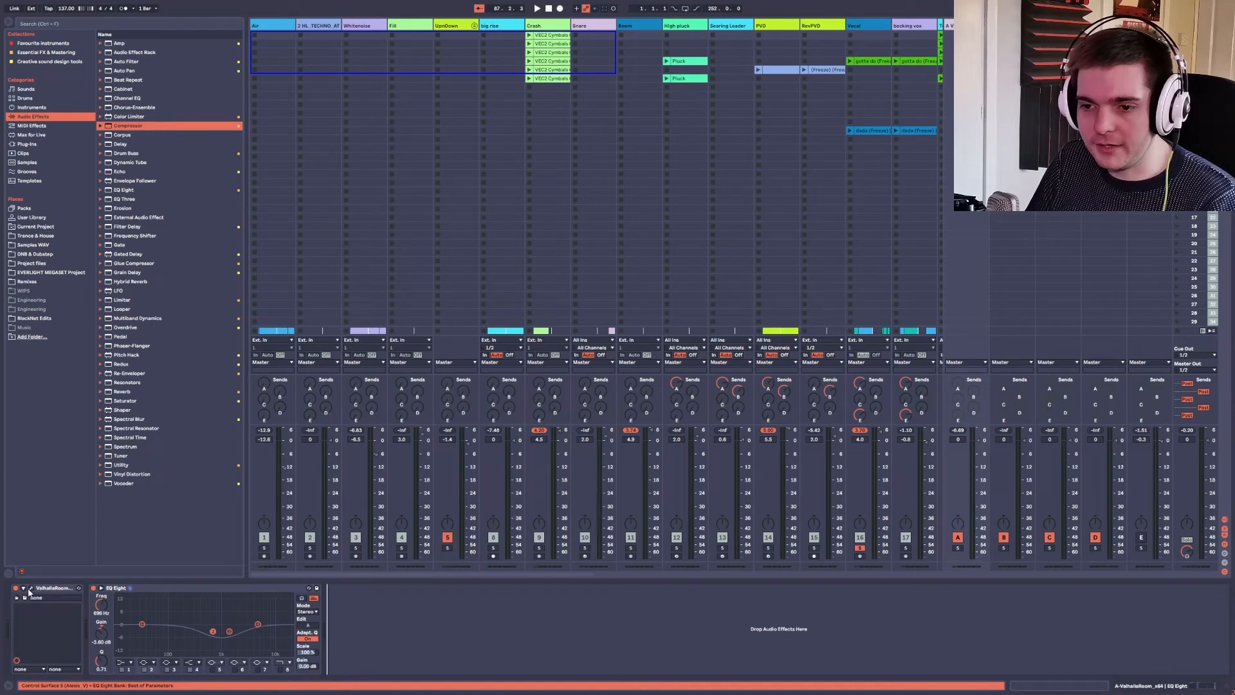
- Close the ValhallaRoom window and show the backing vox track's chain in Arrangement
click(24, 587)
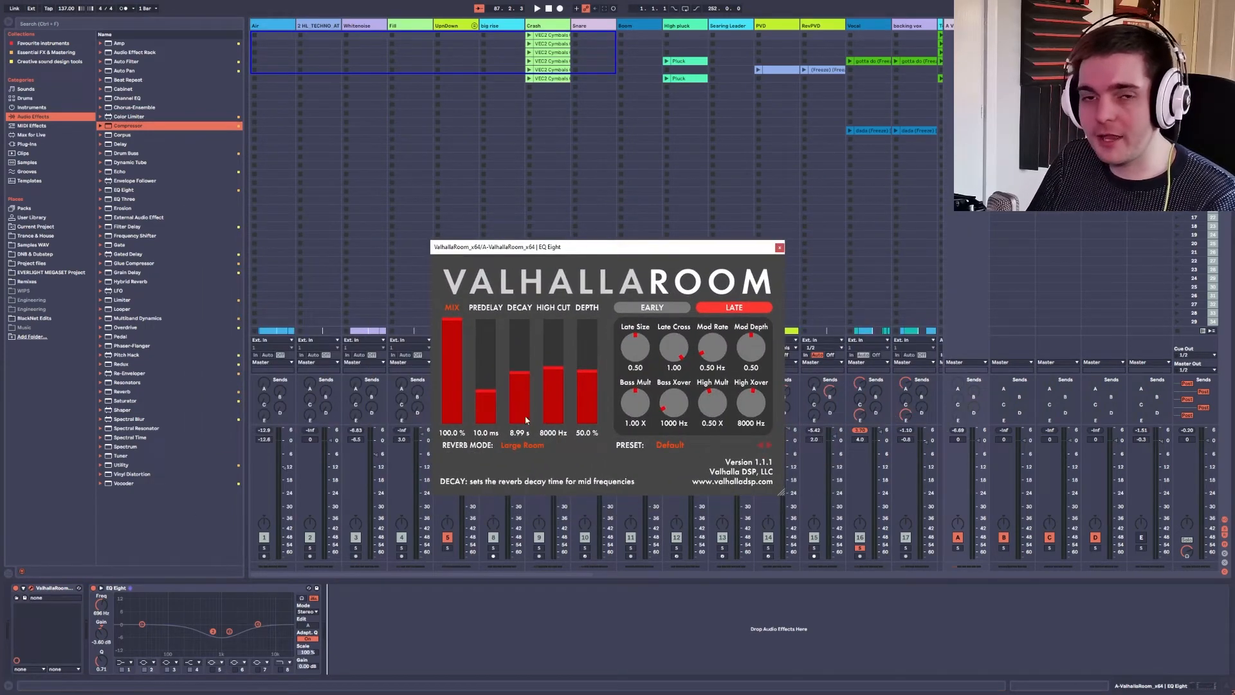
drag(551, 246, 551, 216)
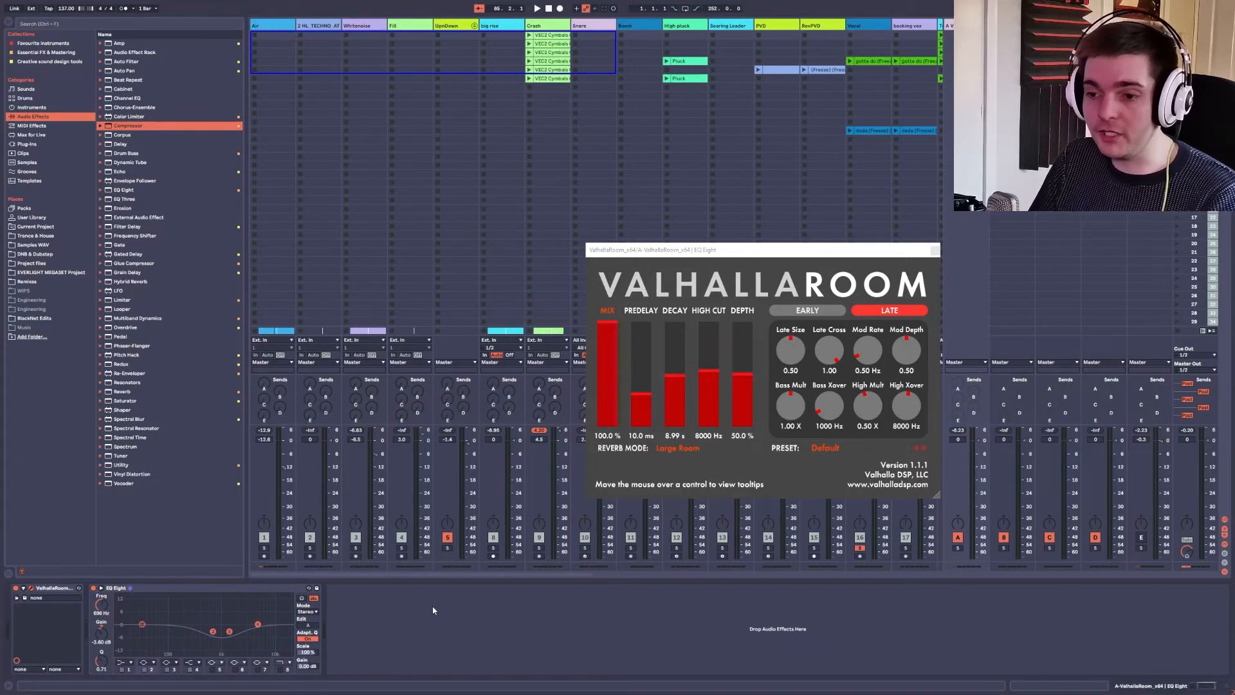
mouse_move(400, 620)
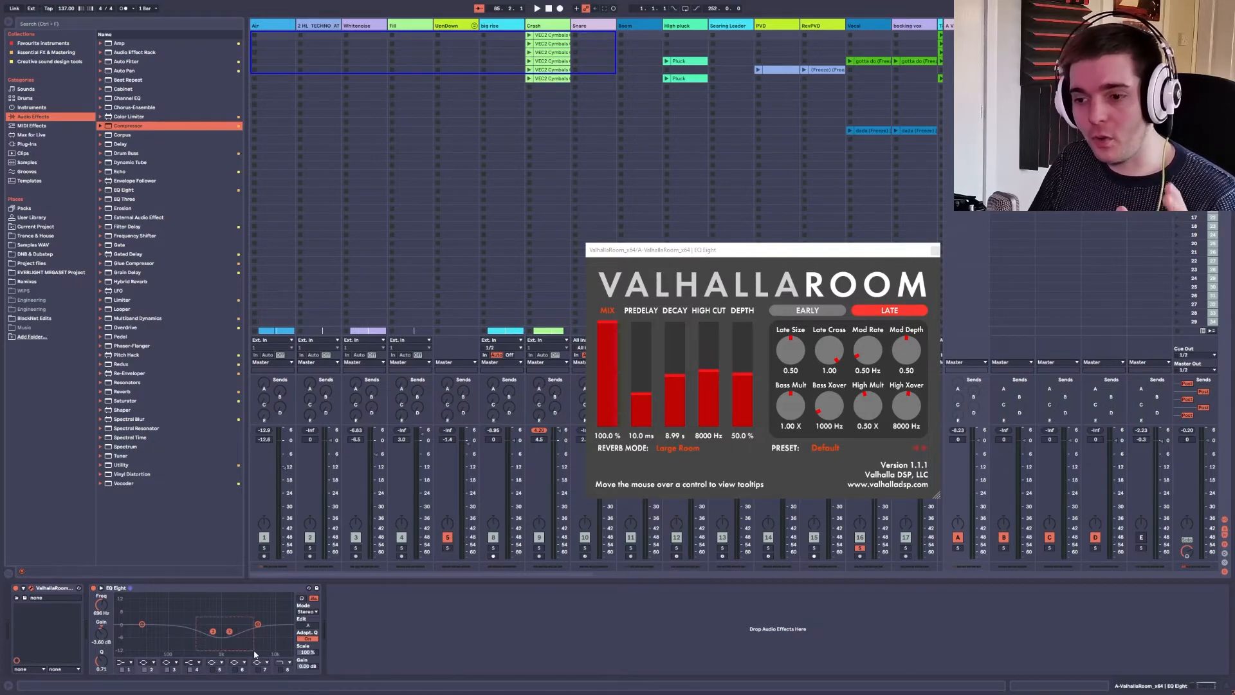
mouse_move(439, 630)
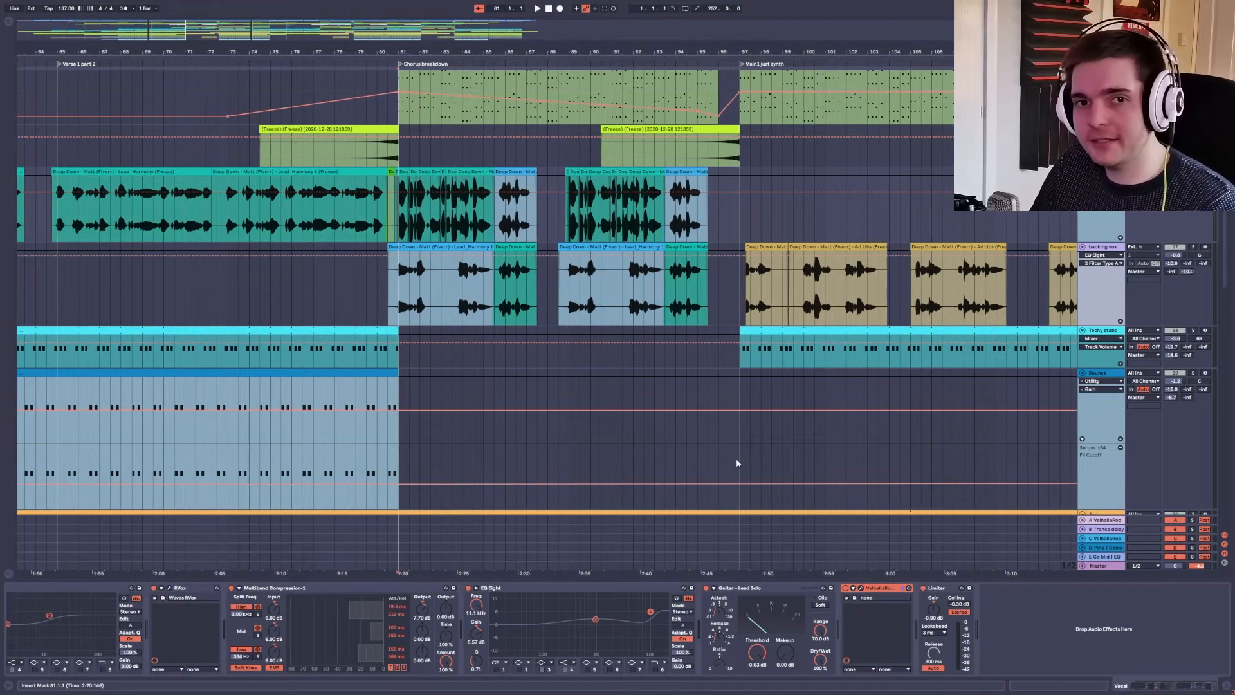
- Check Session View, then select the Lead_Harmony 1 clip to review the backing vox chain
key(Tab)
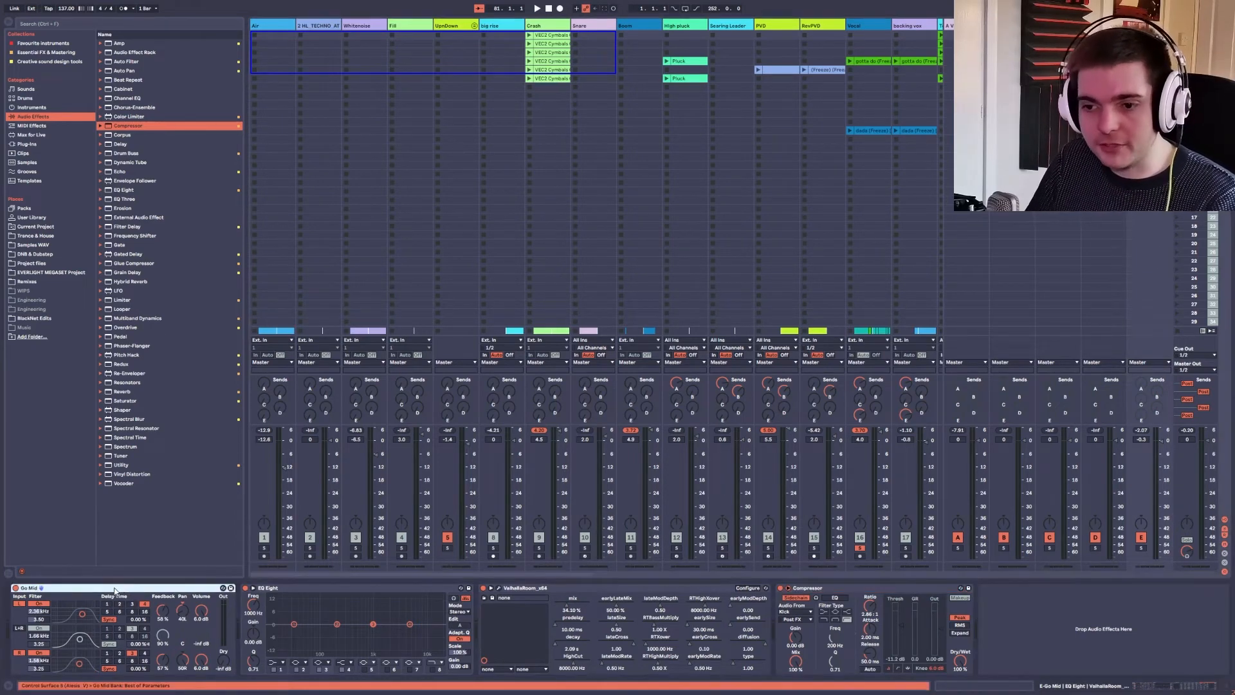
mouse_move(394, 600)
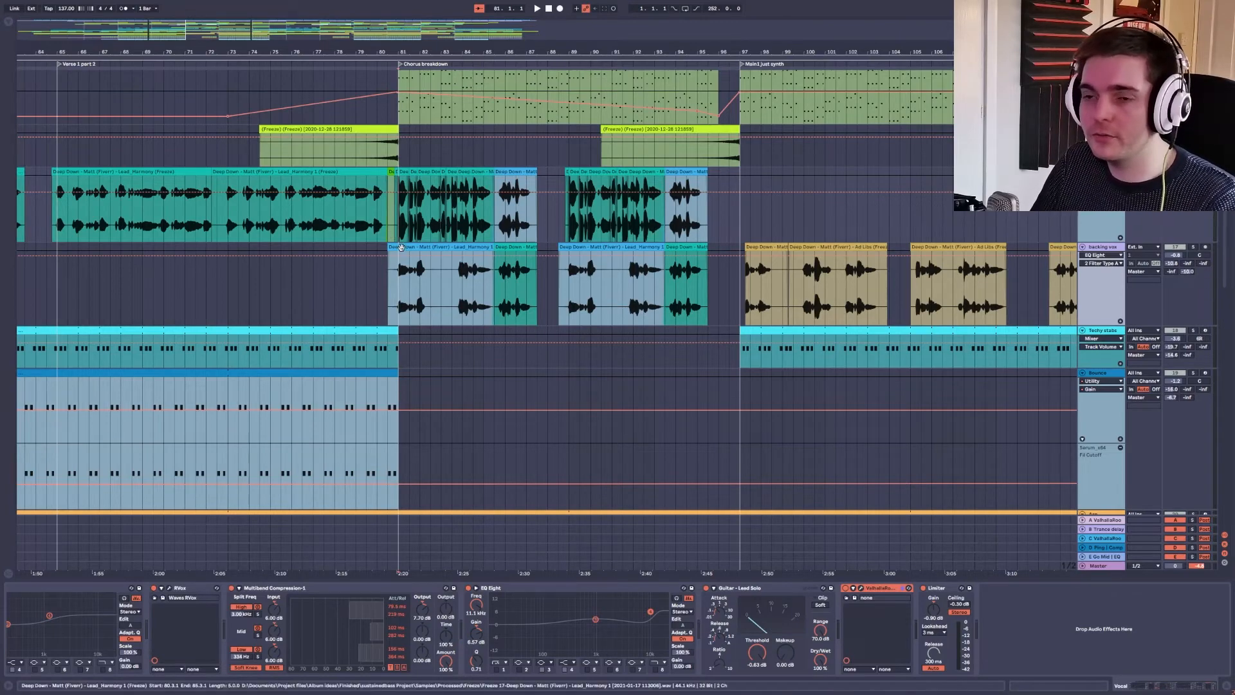
click(538, 8)
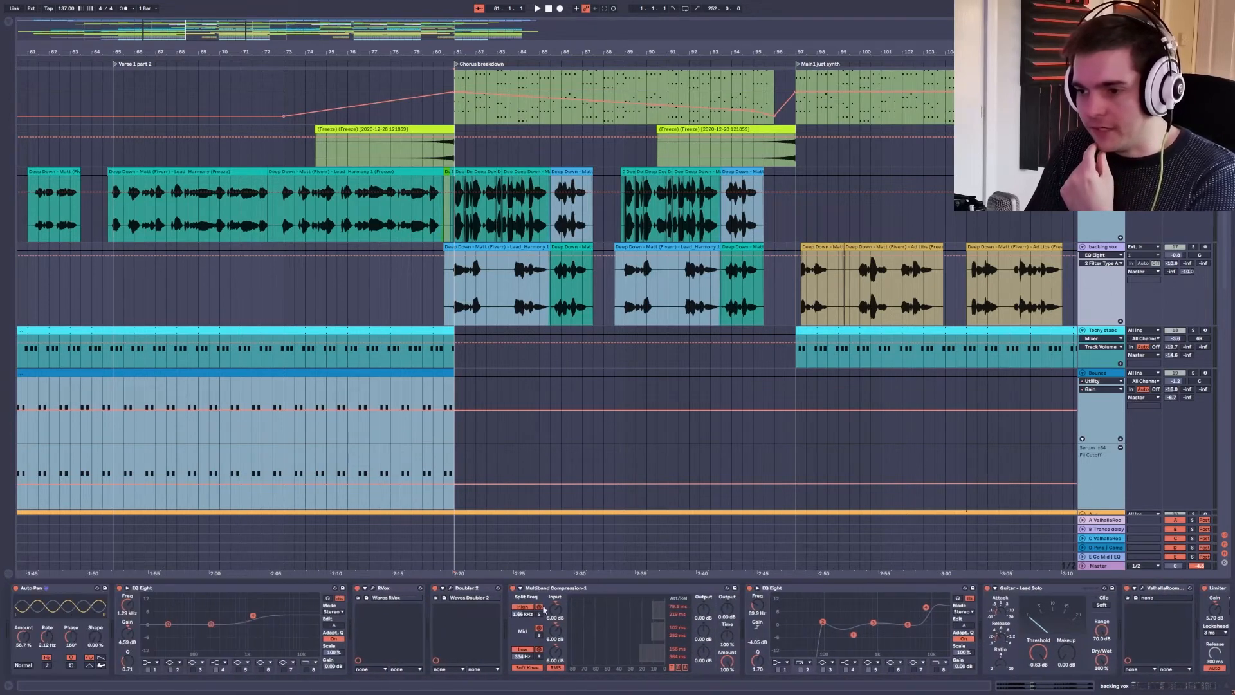
- Focus the Auto Pan and Doubler 2 devices and open the Doubler 2 plugin window
click(386, 588)
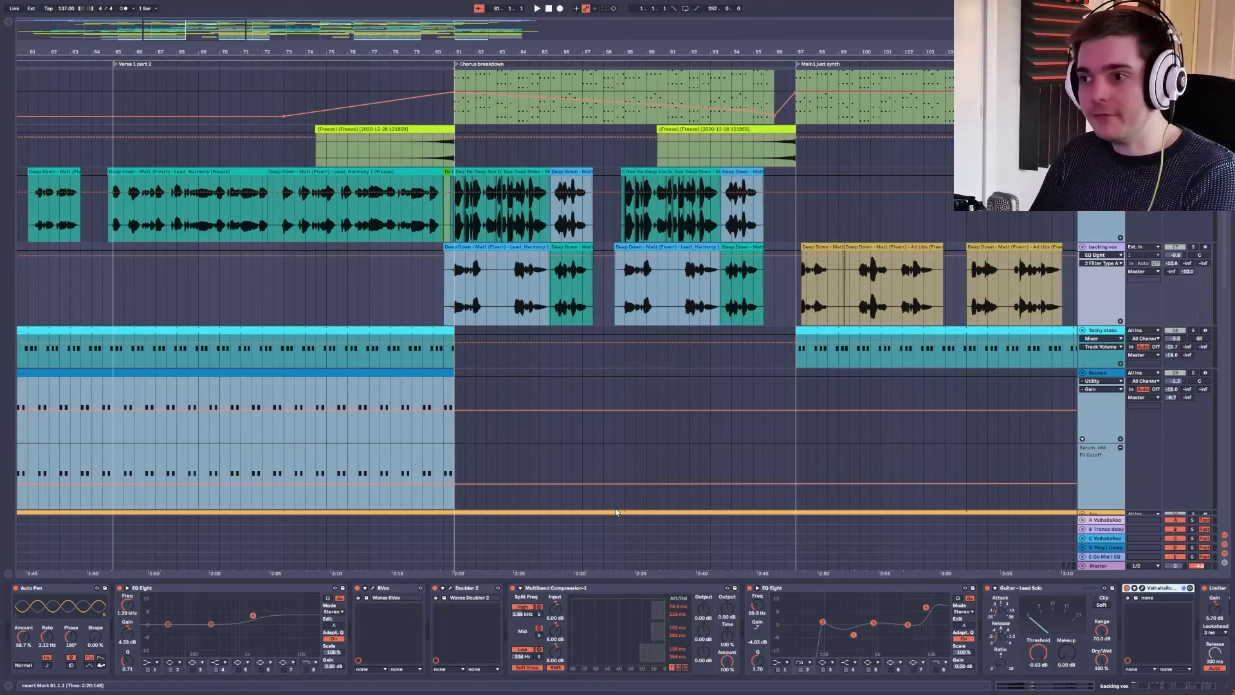
mouse_move(760, 375)
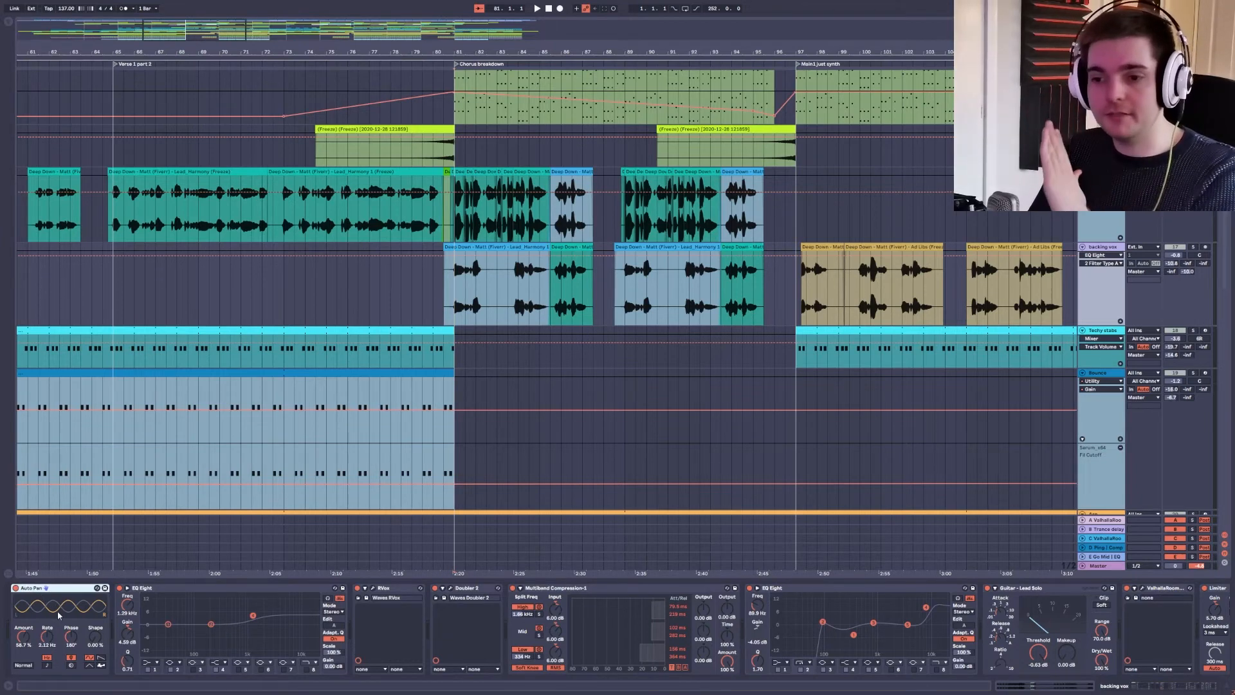
click(464, 588)
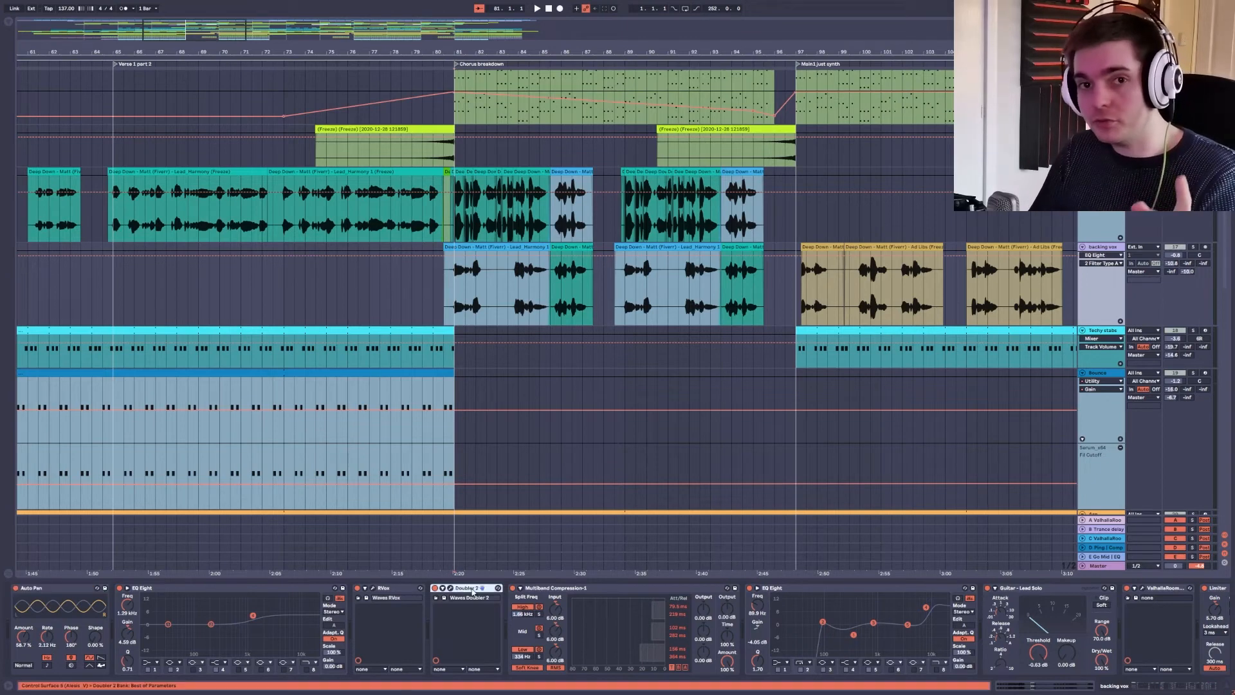
click(460, 587)
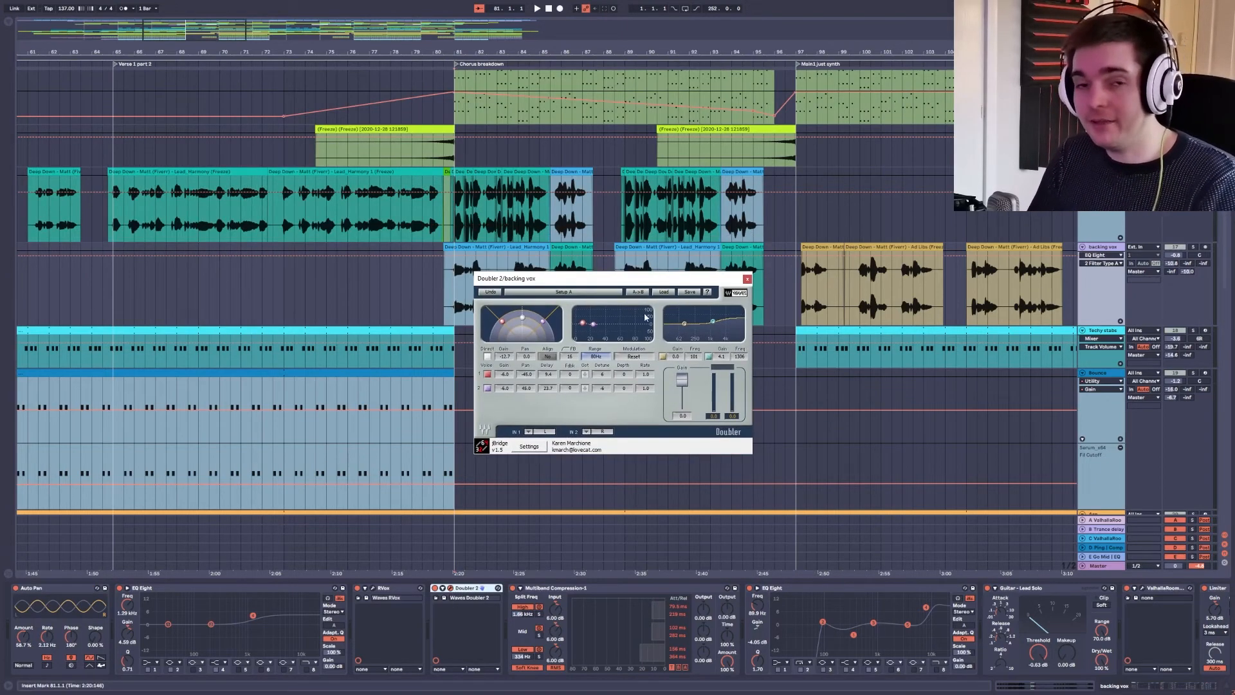
- Select the Lead_Harmony 1 clip and start playback with Doubler 2 still open
click(636, 292)
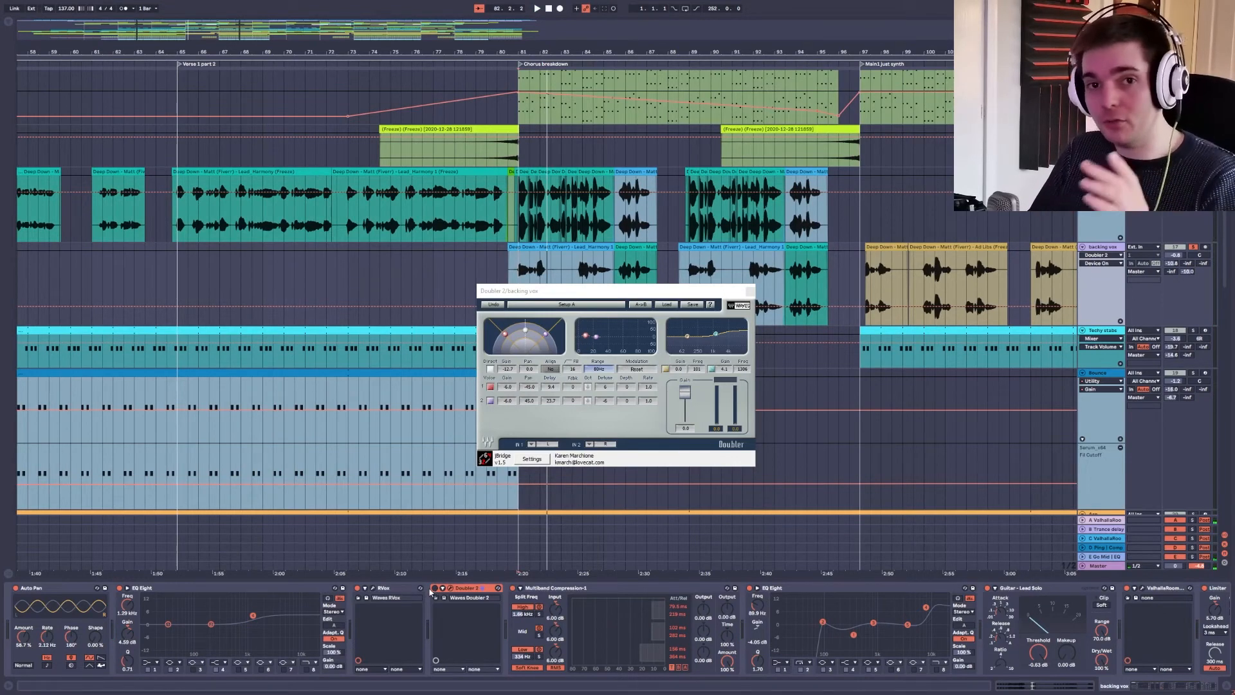
click(524, 248)
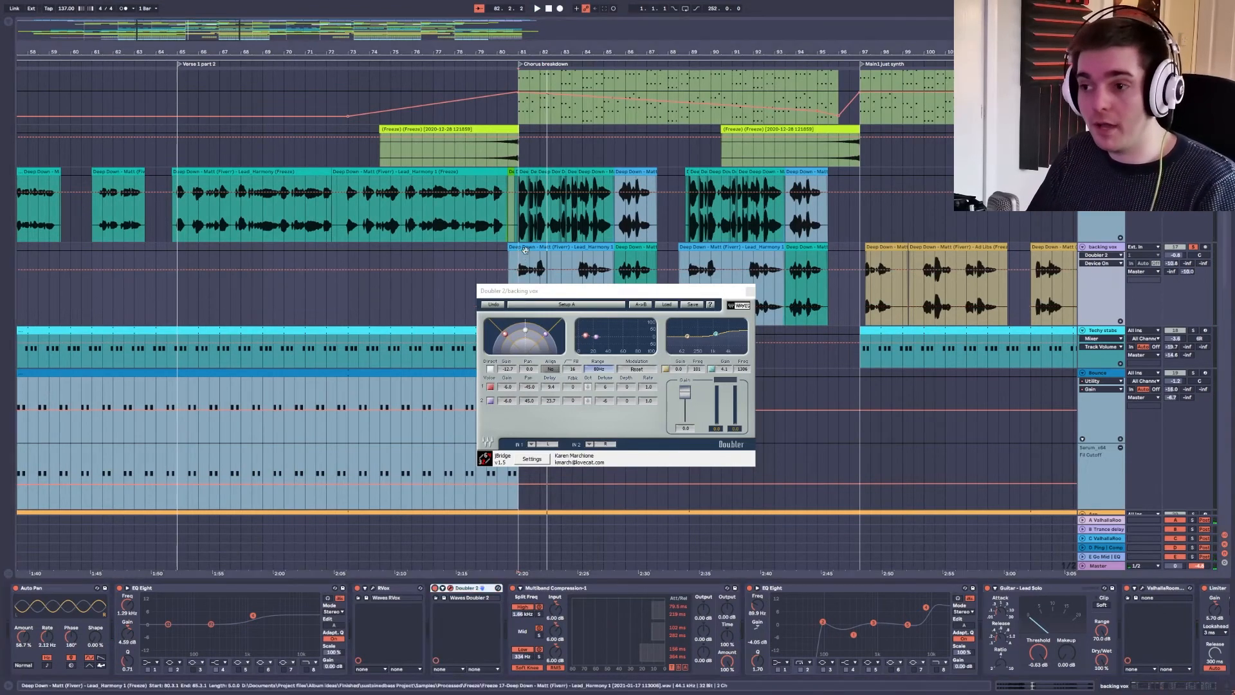
click(538, 8)
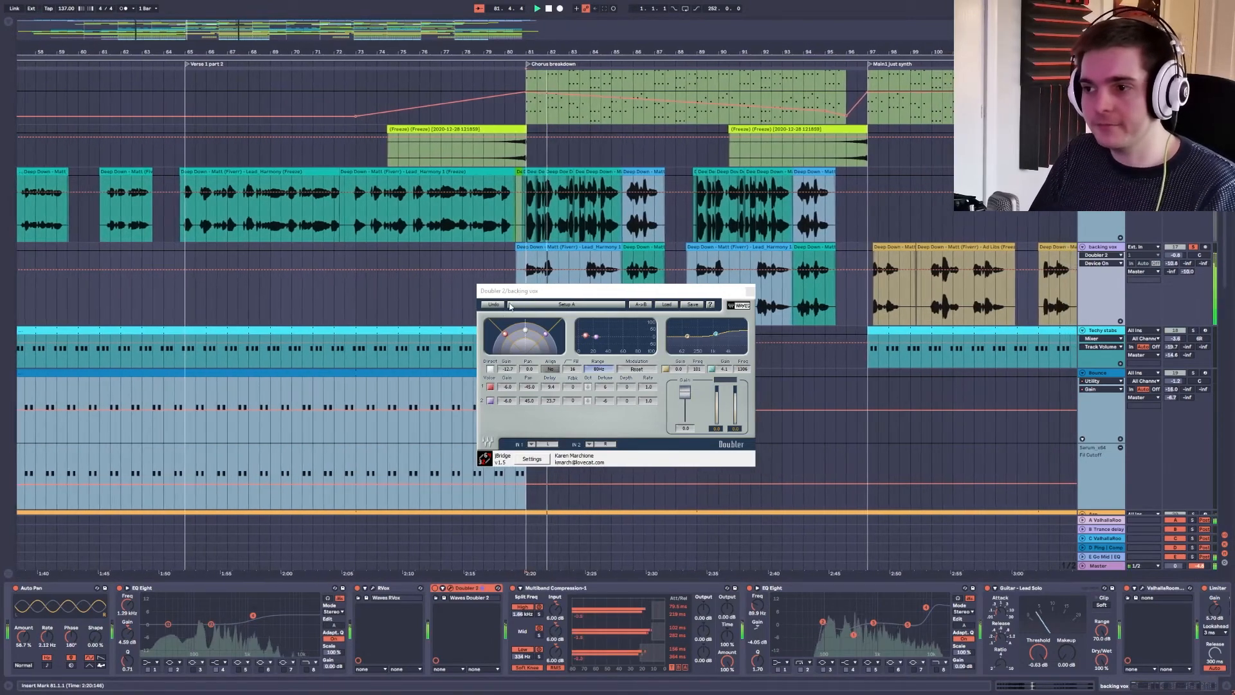